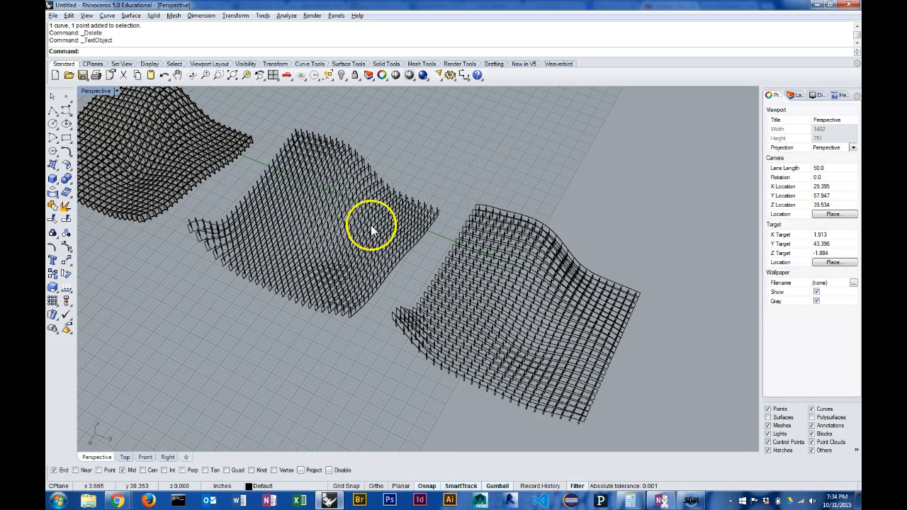
Inspect the waffle structures, then start the sheet rectangle from a corner with dimension 32.
drag(372, 230, 407, 251)
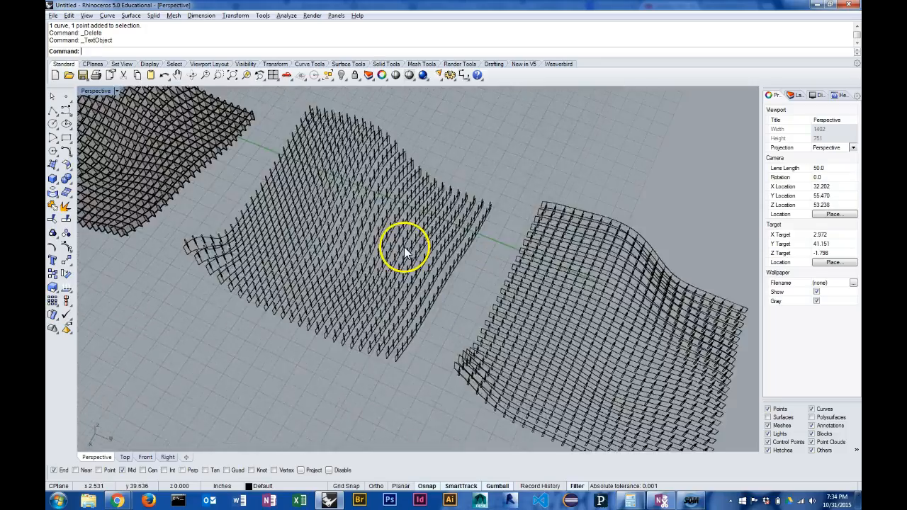
drag(404, 253, 361, 239)
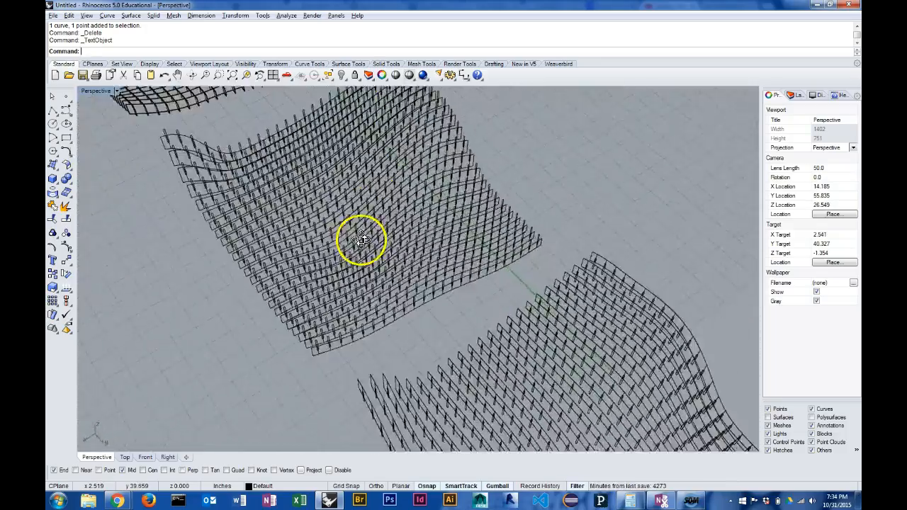
drag(362, 237, 372, 250)
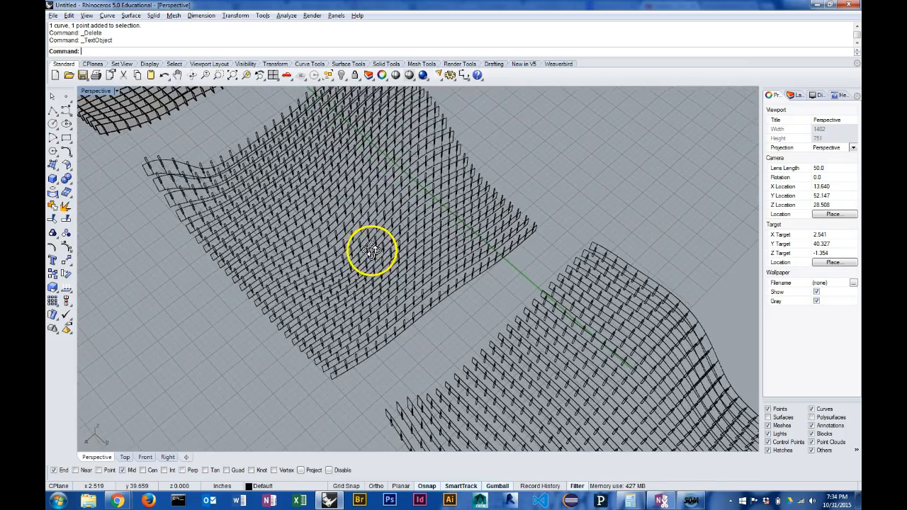
drag(368, 250, 343, 268)
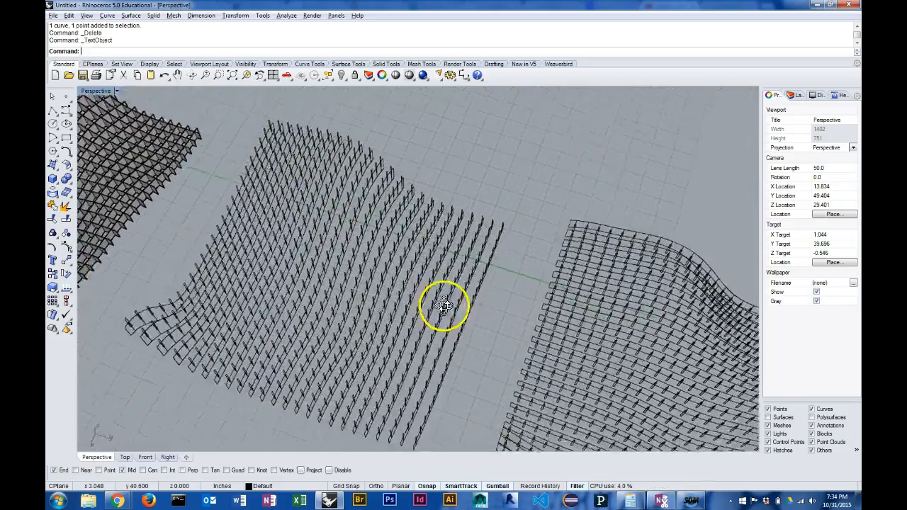
drag(443, 304, 410, 280)
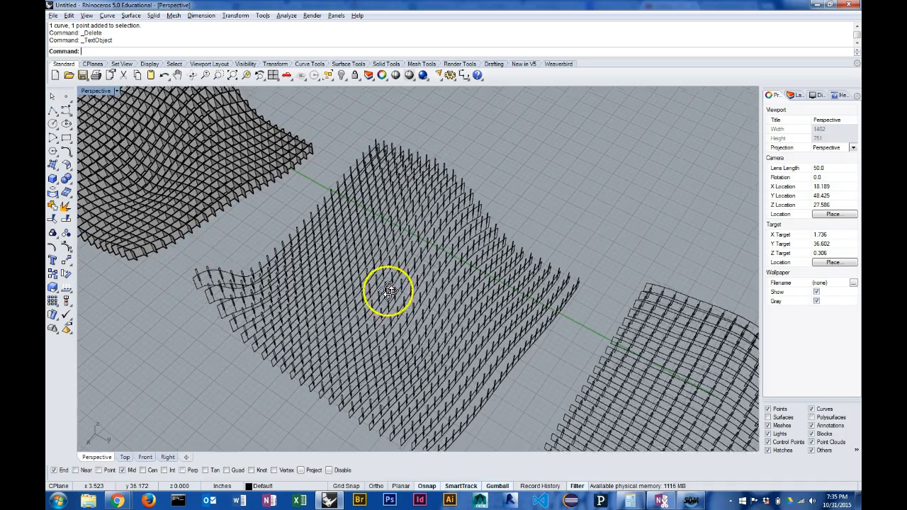
drag(387, 291, 450, 273)
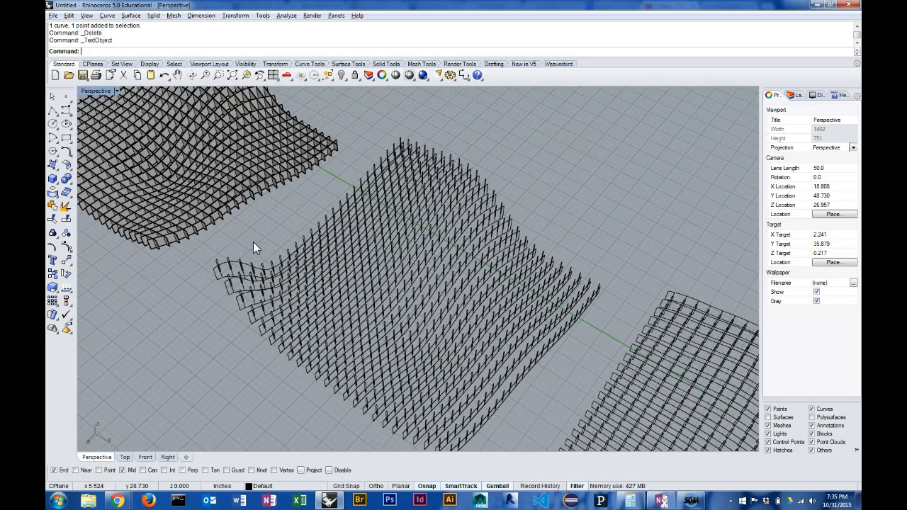
mouse_move(278, 266)
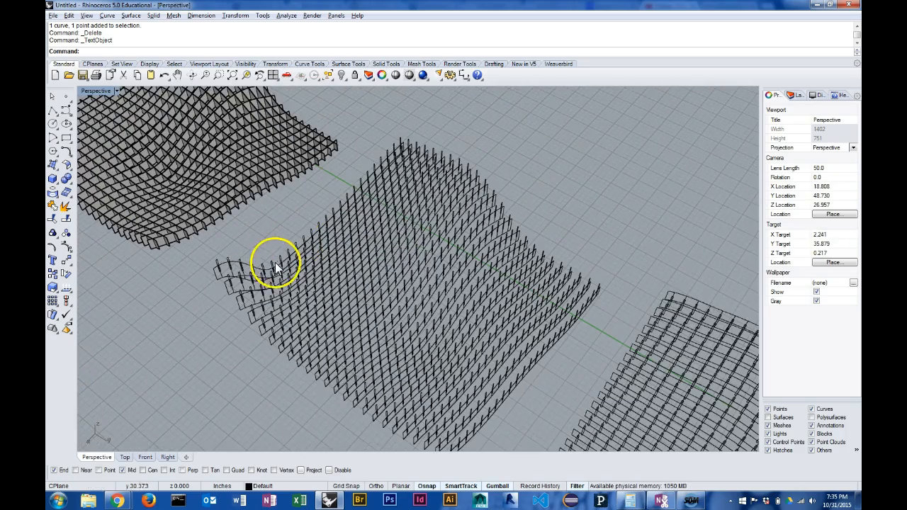
drag(277, 265, 450, 206)
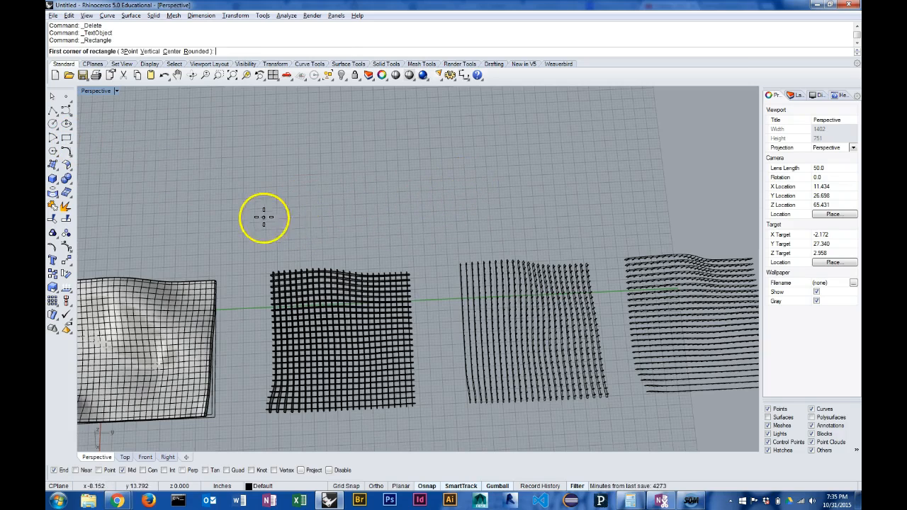
click(263, 218)
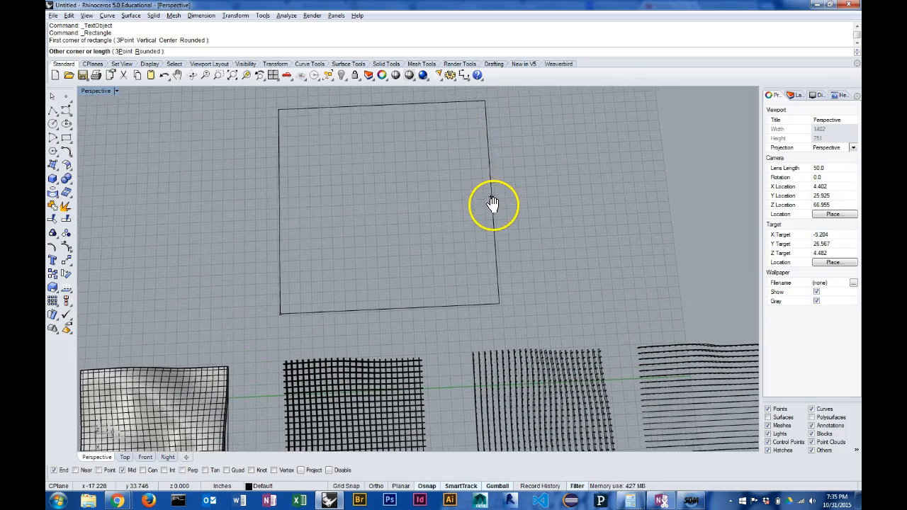
mouse_move(489, 201)
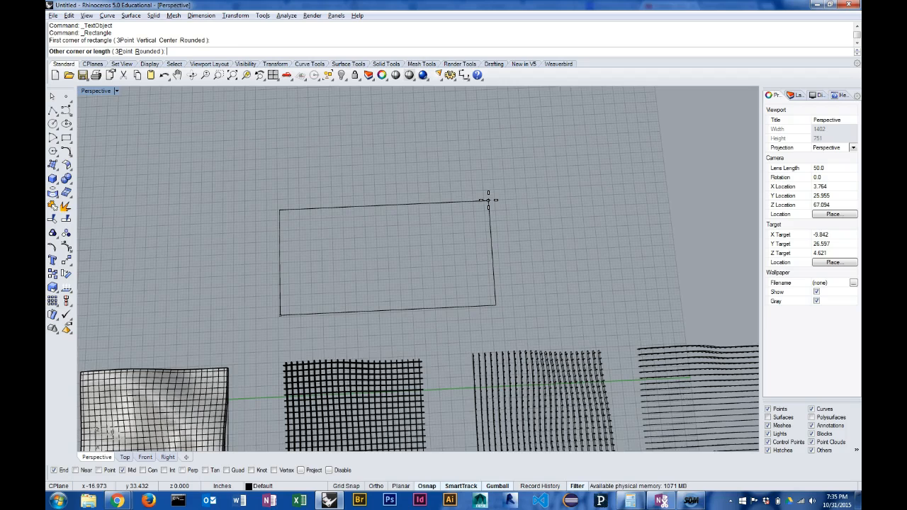
text(32)
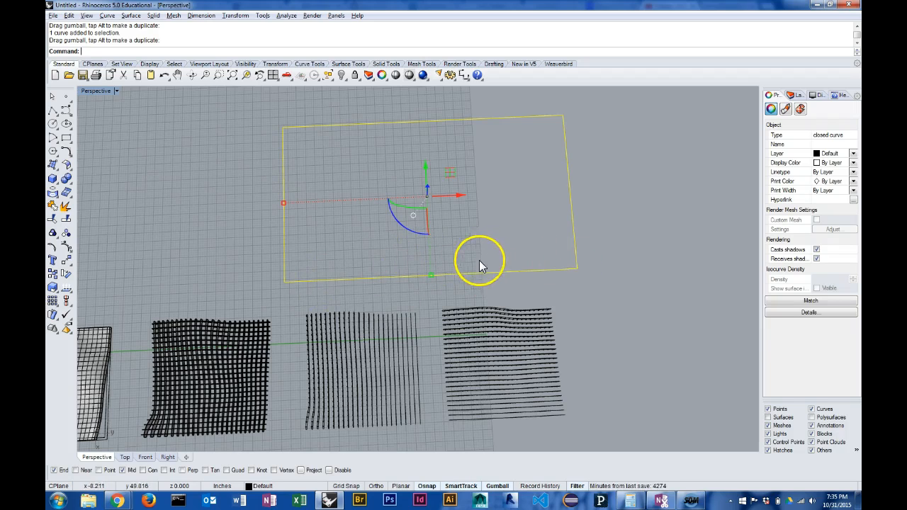
mouse_move(643, 269)
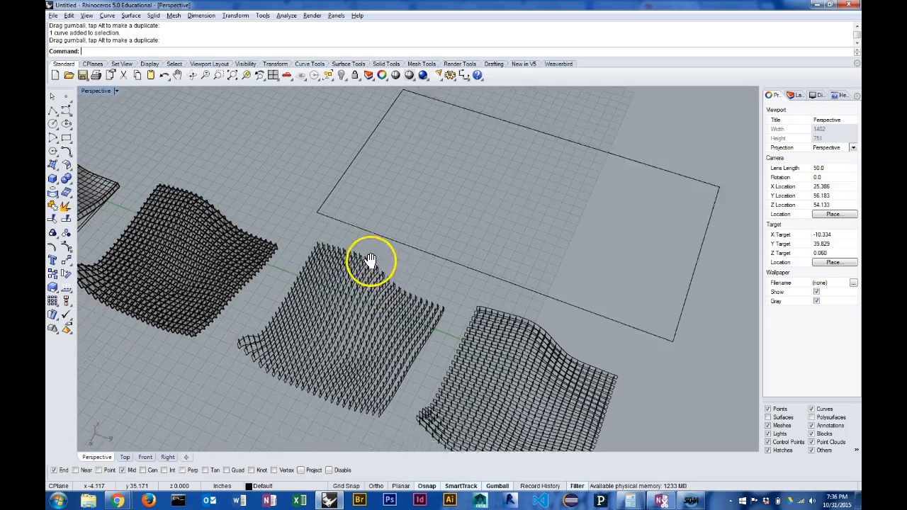
drag(369, 259, 237, 351)
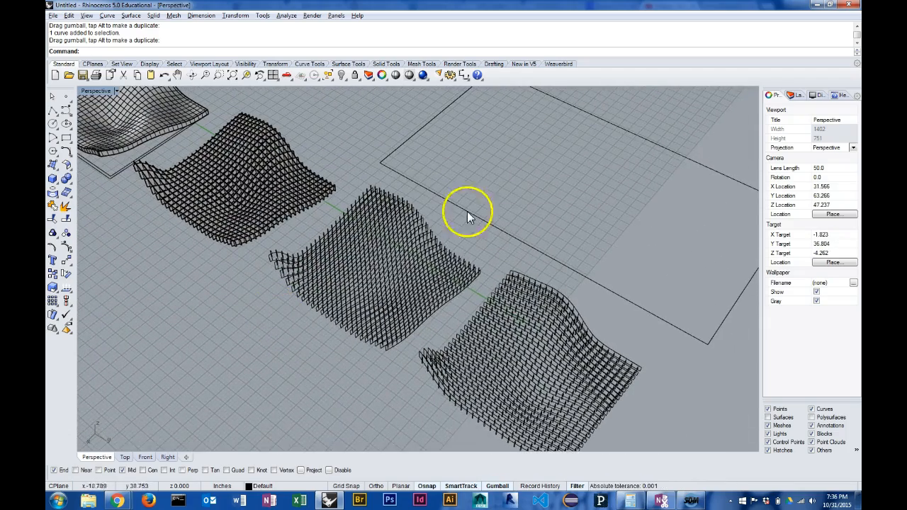
mouse_move(468, 167)
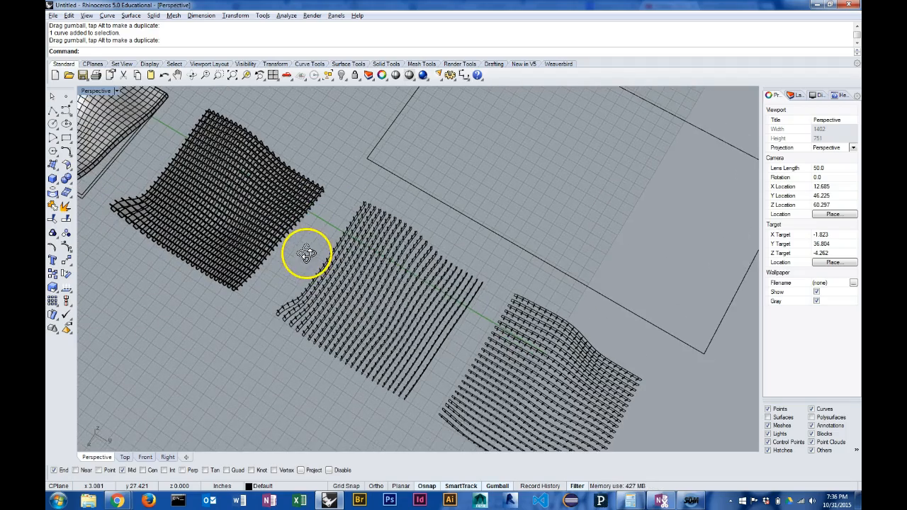
drag(308, 253, 443, 330)
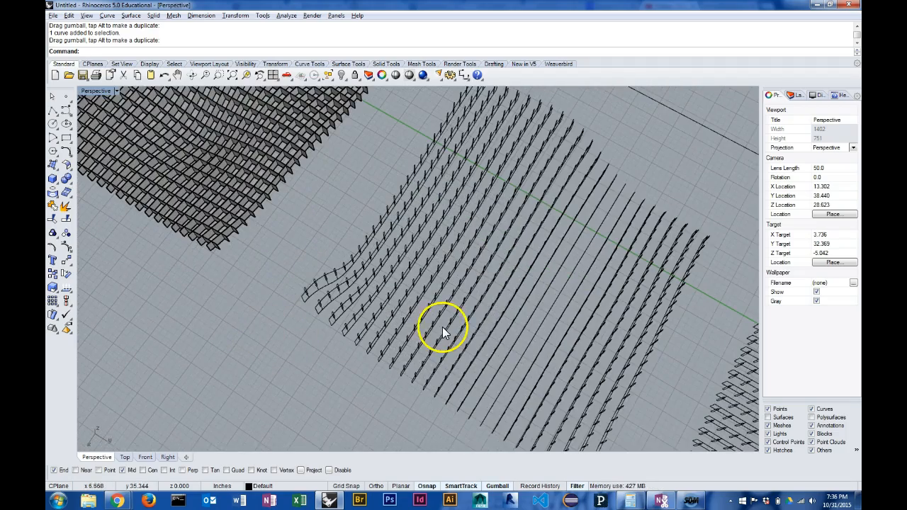
drag(443, 329, 436, 309)
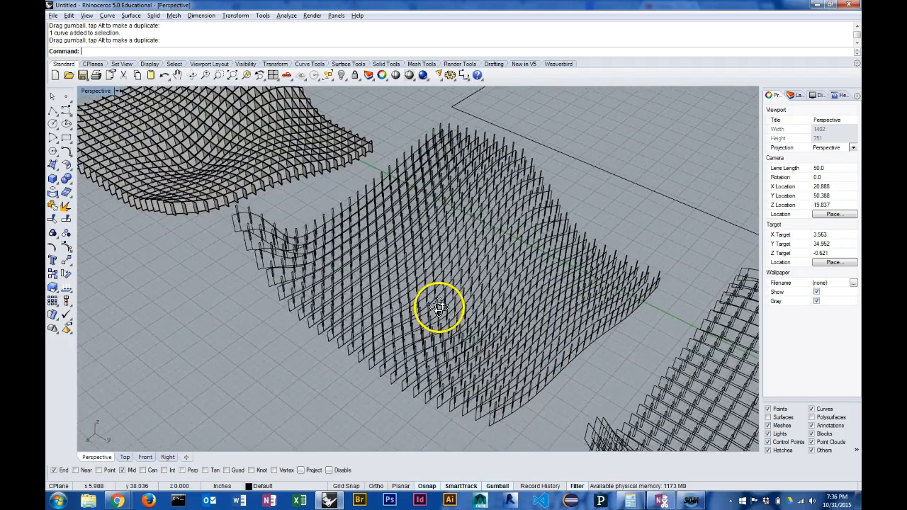
drag(439, 308, 213, 219)
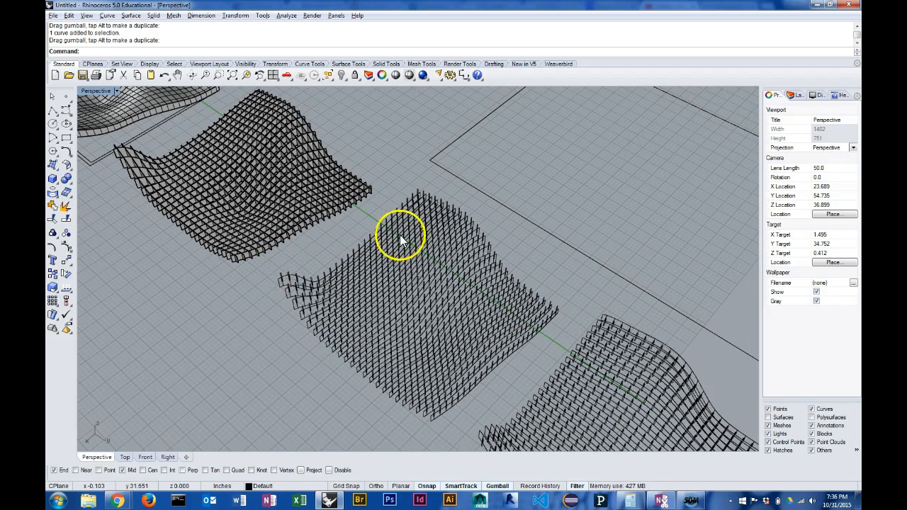
drag(401, 238, 425, 263)
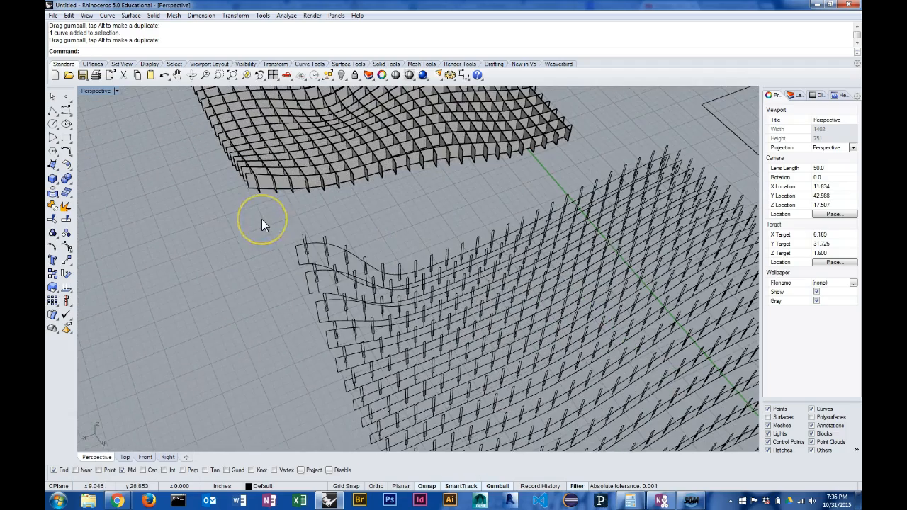
drag(262, 225, 284, 259)
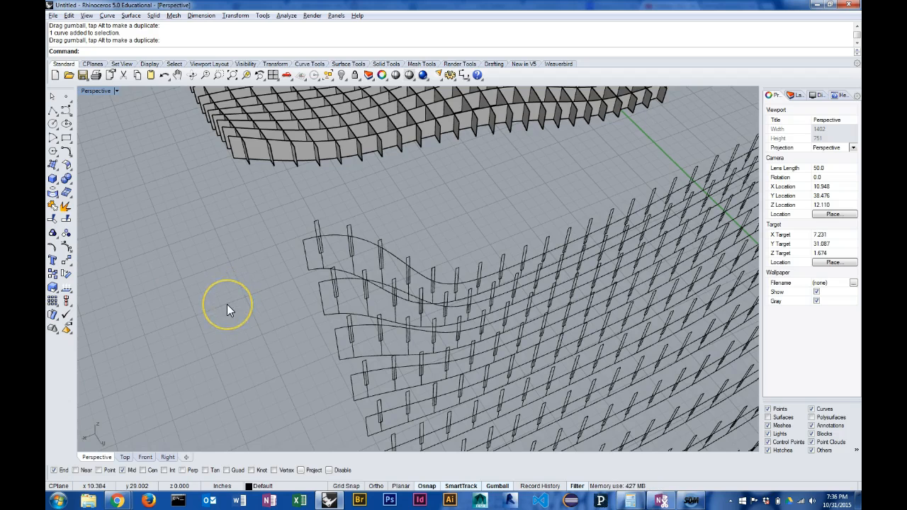
mouse_move(221, 317)
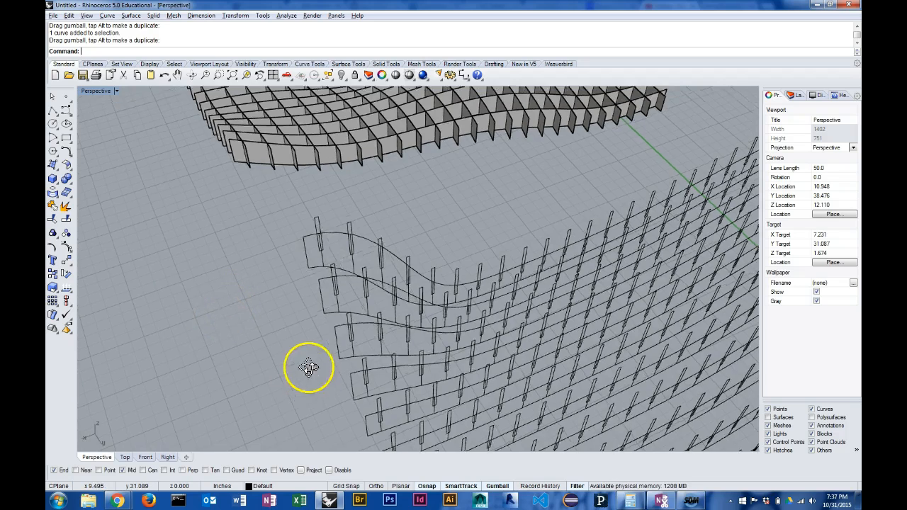
drag(308, 367, 259, 333)
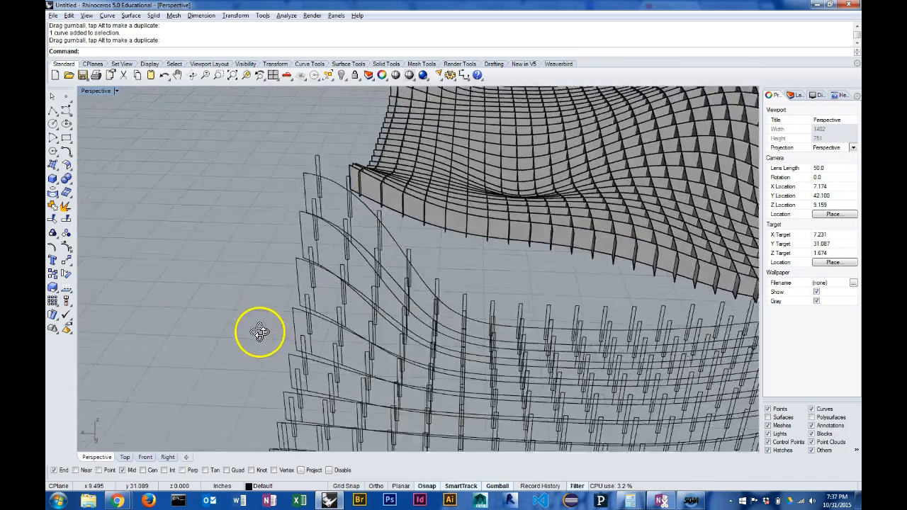
drag(258, 332, 298, 364)
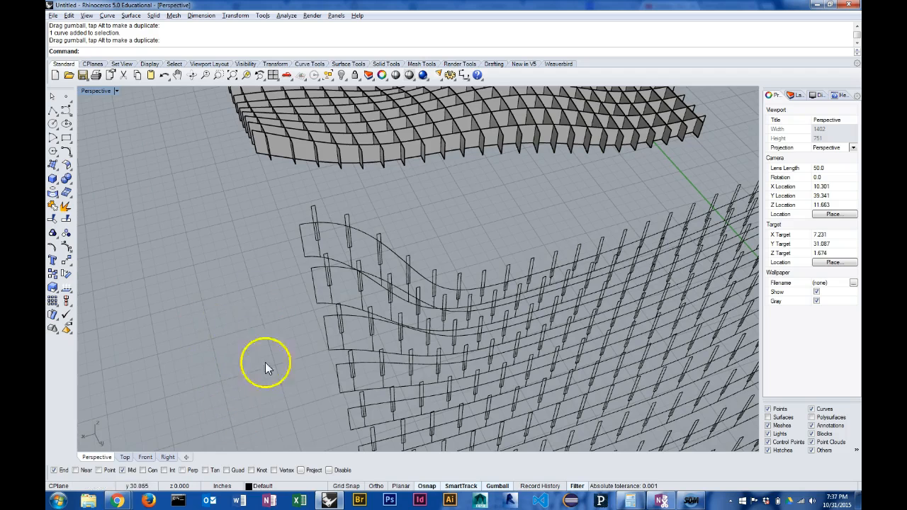
mouse_move(220, 337)
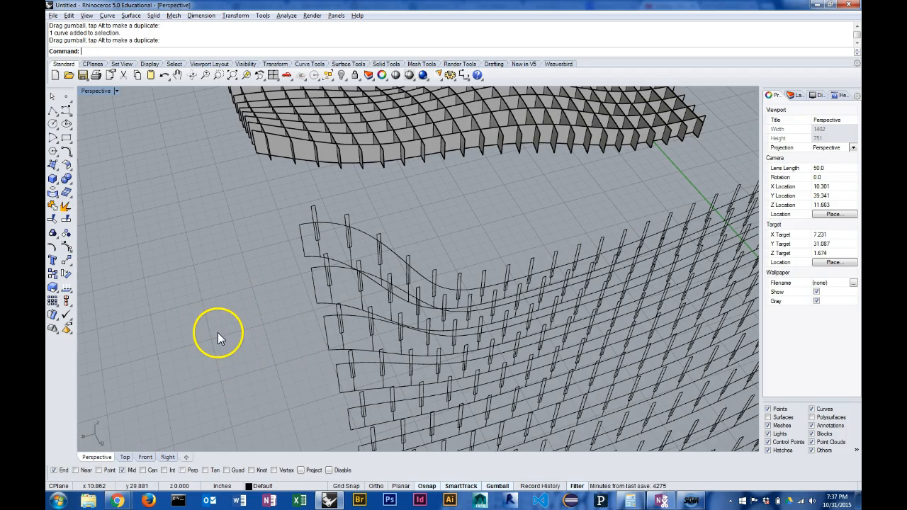
mouse_move(236, 326)
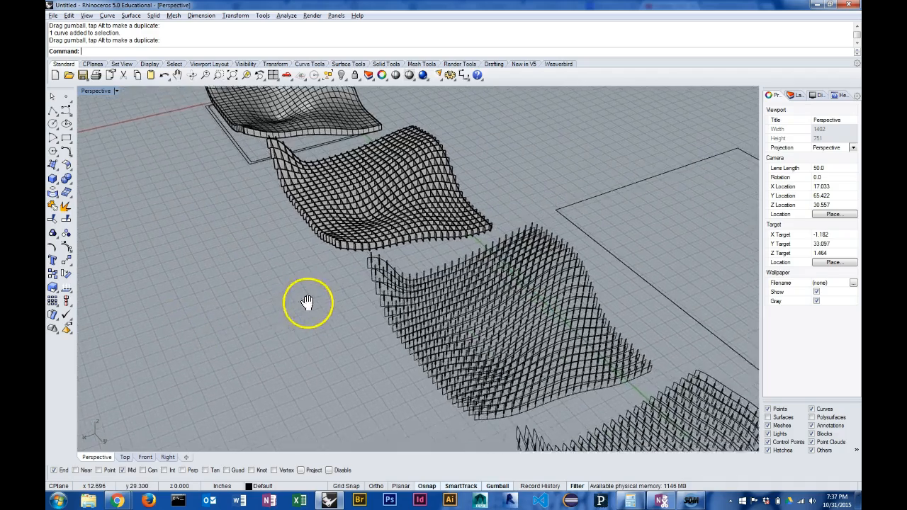
drag(308, 301, 290, 287)
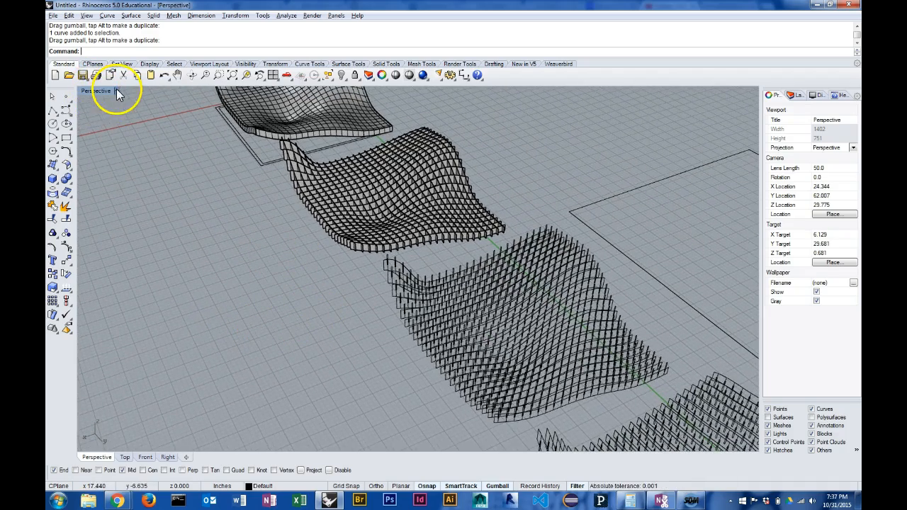
Set the Perspective viewport's CPlane to World Right.
click(122, 92)
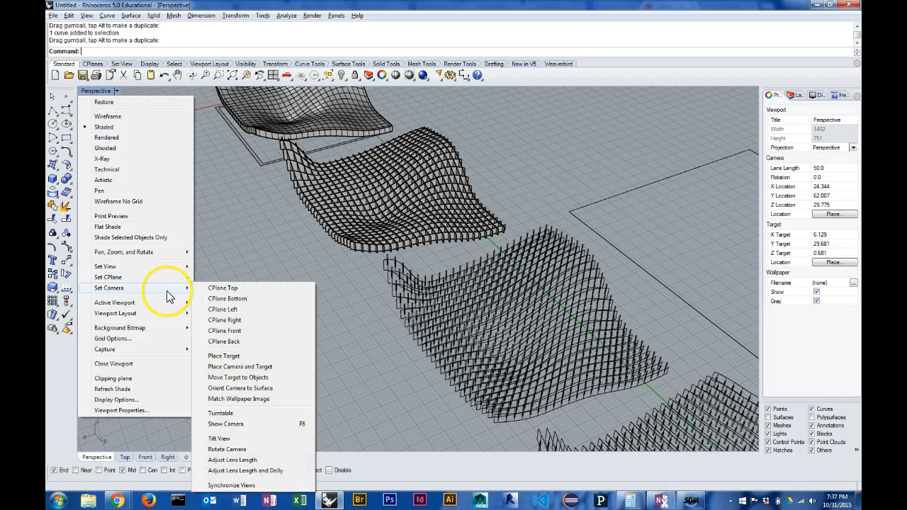
mouse_move(106, 90)
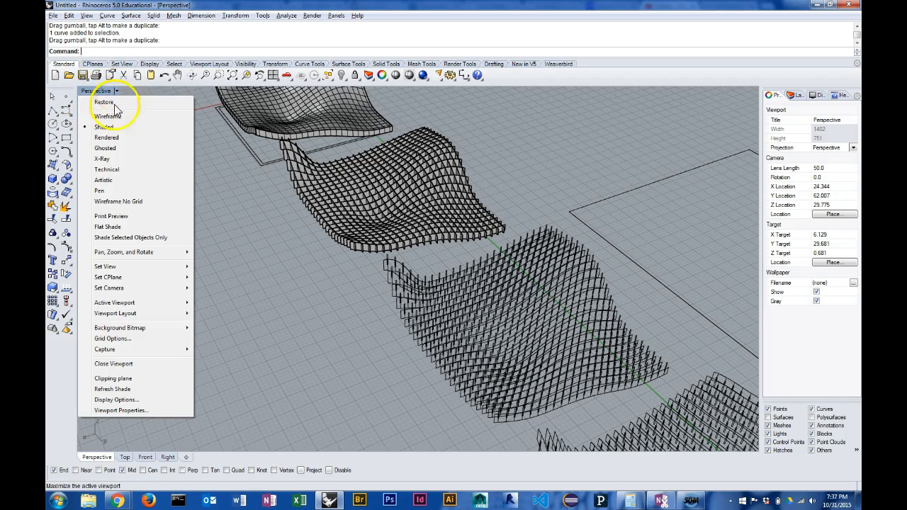
mouse_move(117, 277)
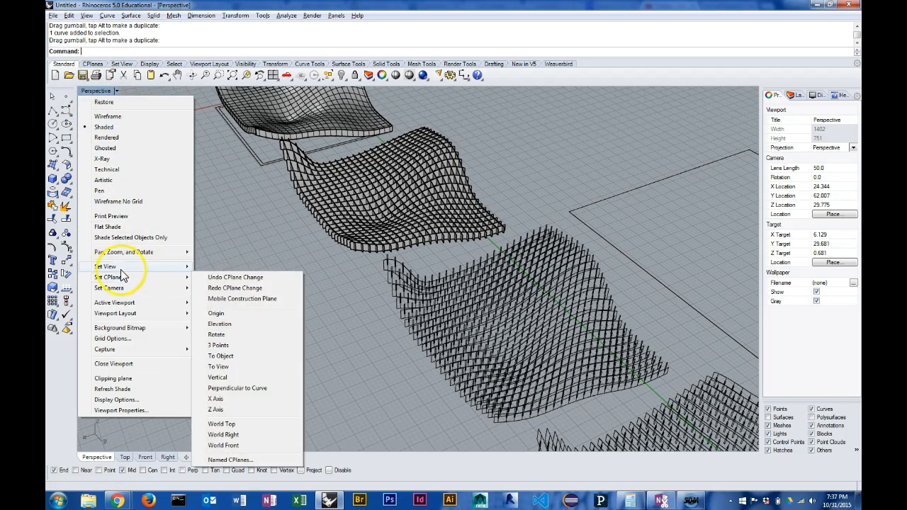
mouse_move(124, 277)
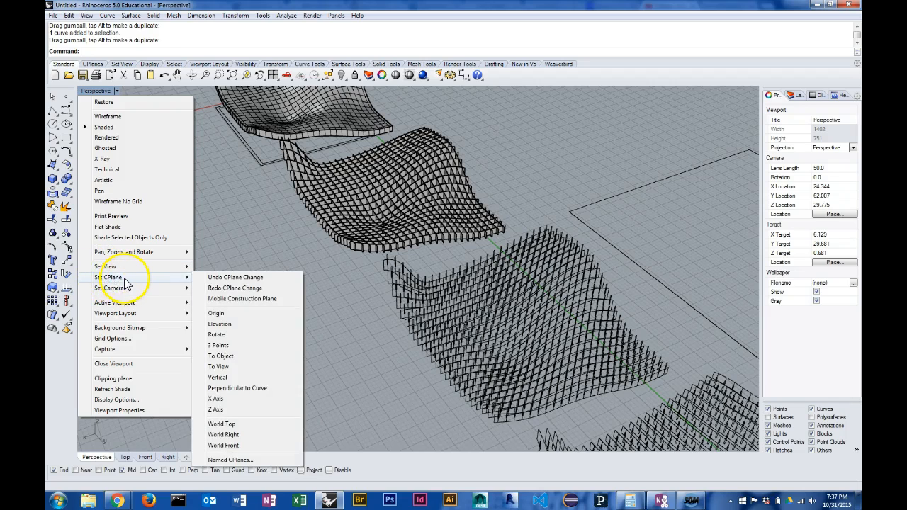
mouse_move(232, 366)
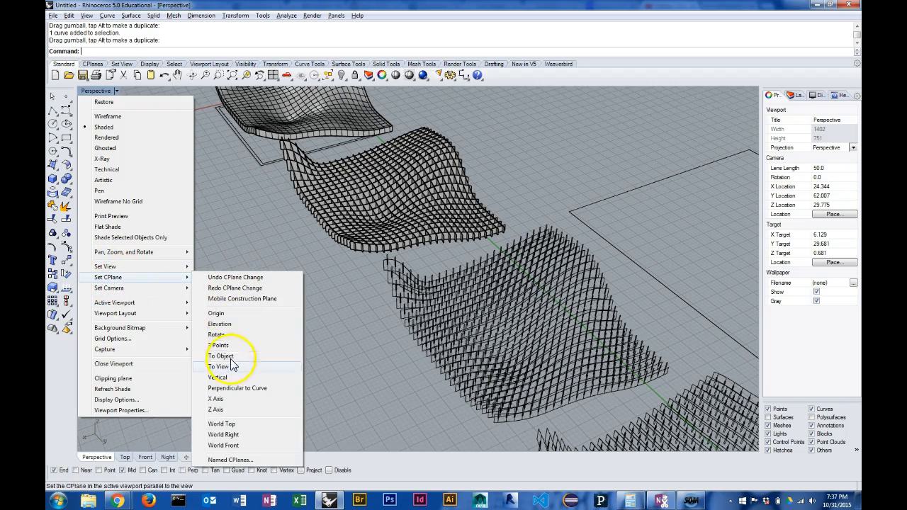
mouse_move(227, 410)
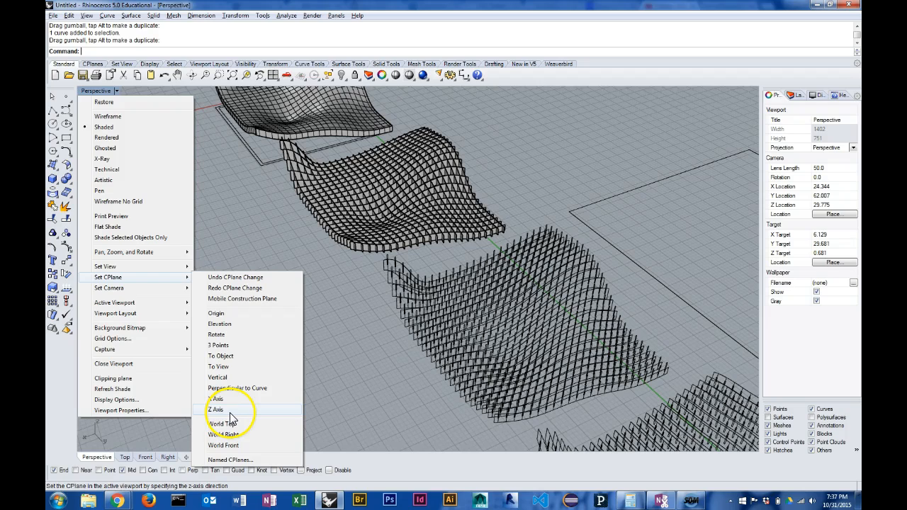
mouse_move(234, 412)
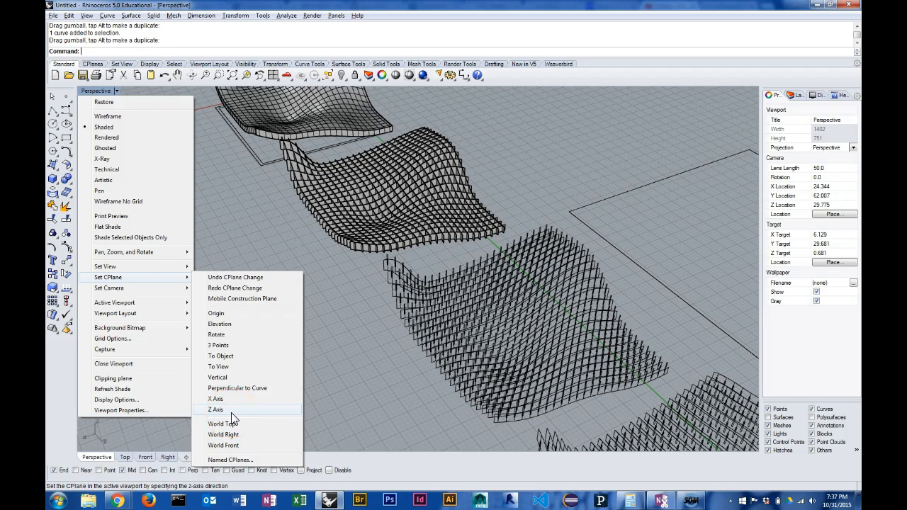
mouse_move(231, 445)
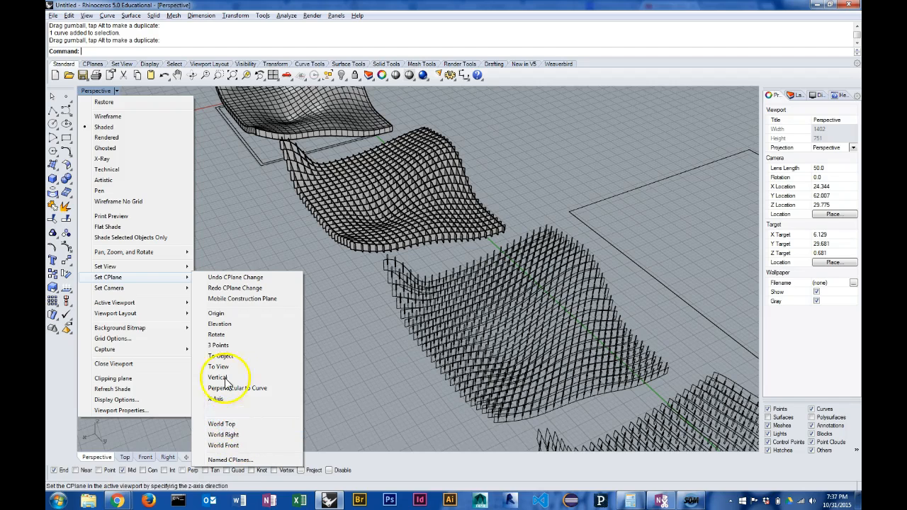
mouse_move(223, 445)
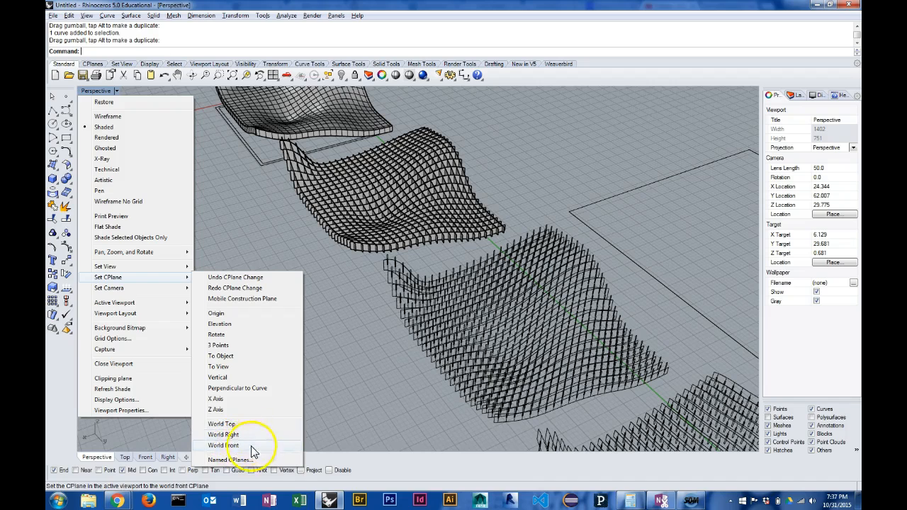
mouse_move(145, 457)
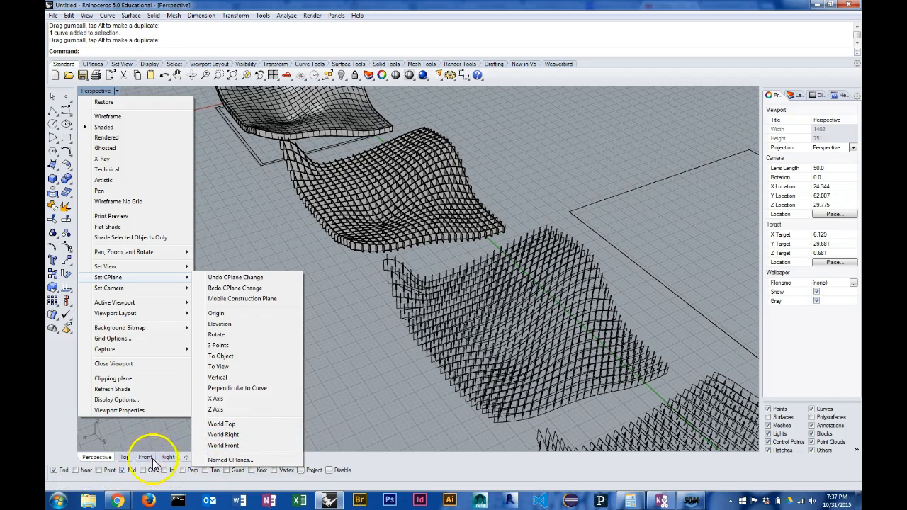
mouse_move(164, 465)
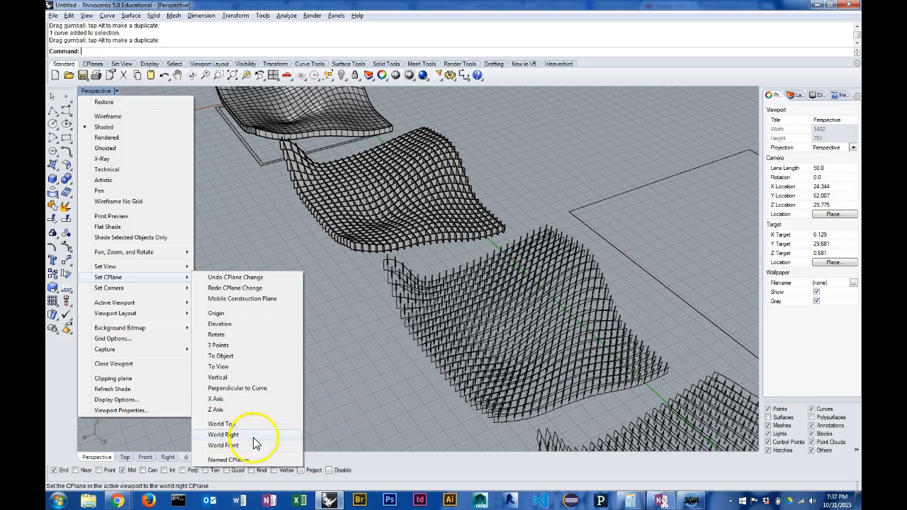
click(223, 434)
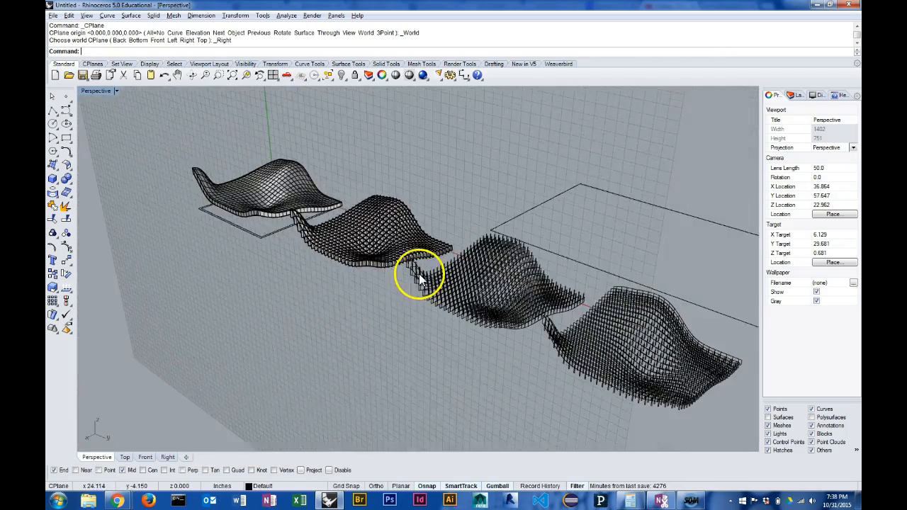
drag(418, 277, 375, 241)
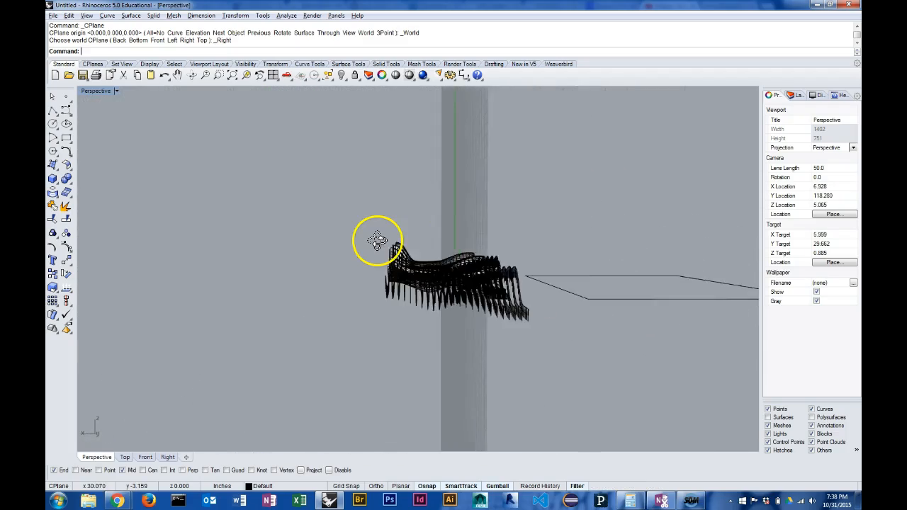
drag(379, 241, 460, 255)
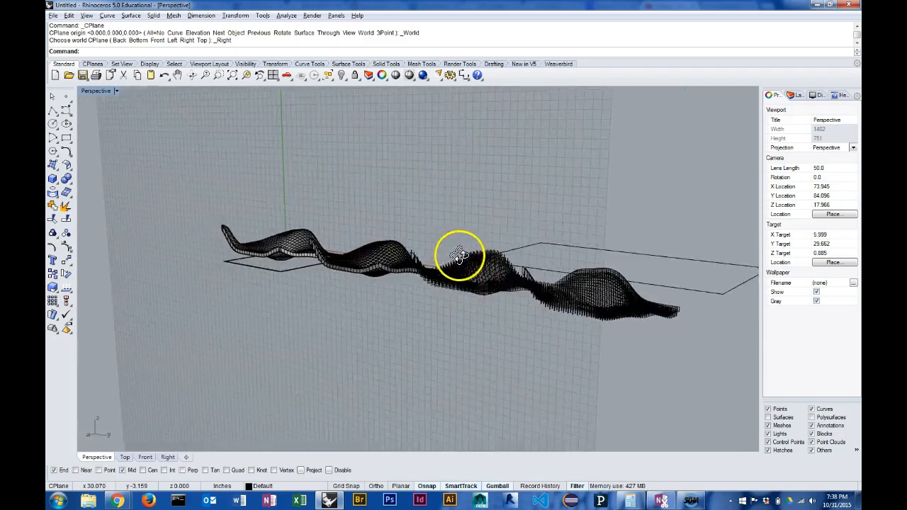
drag(460, 255, 386, 268)
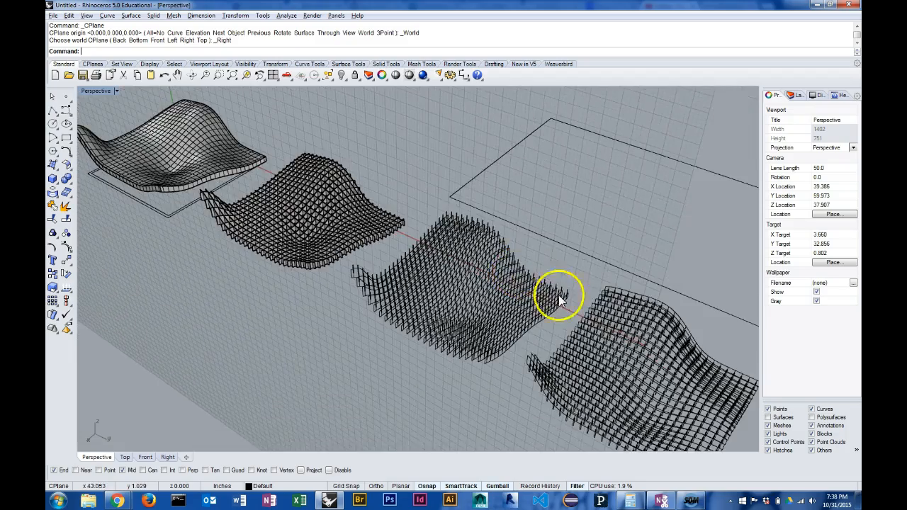
drag(560, 294, 389, 315)
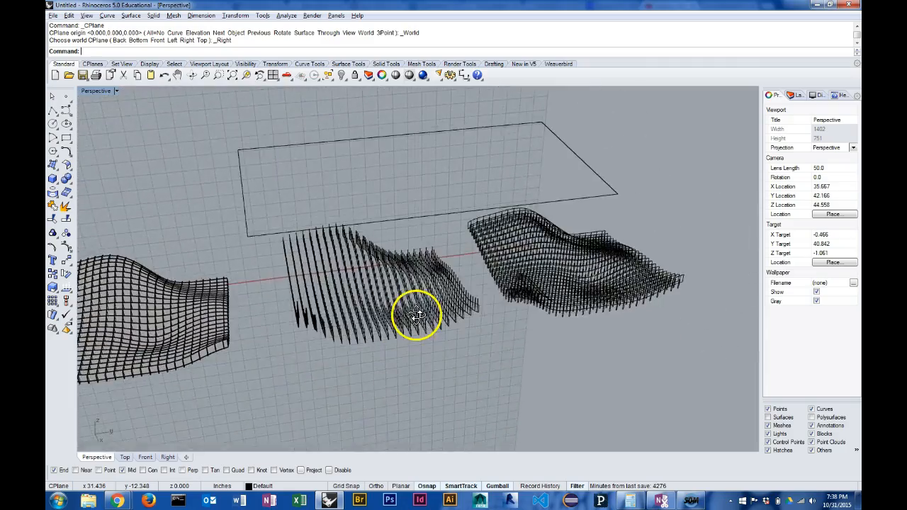
drag(418, 316, 486, 266)
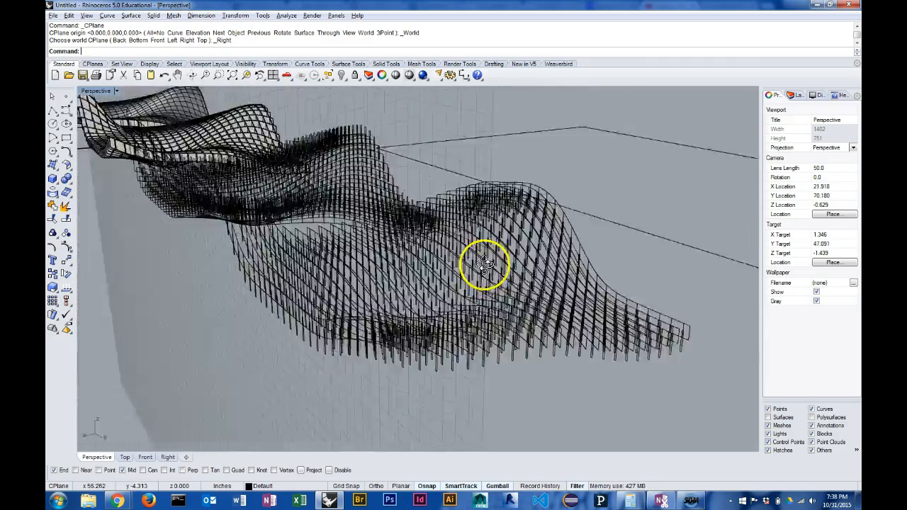
drag(486, 266, 585, 317)
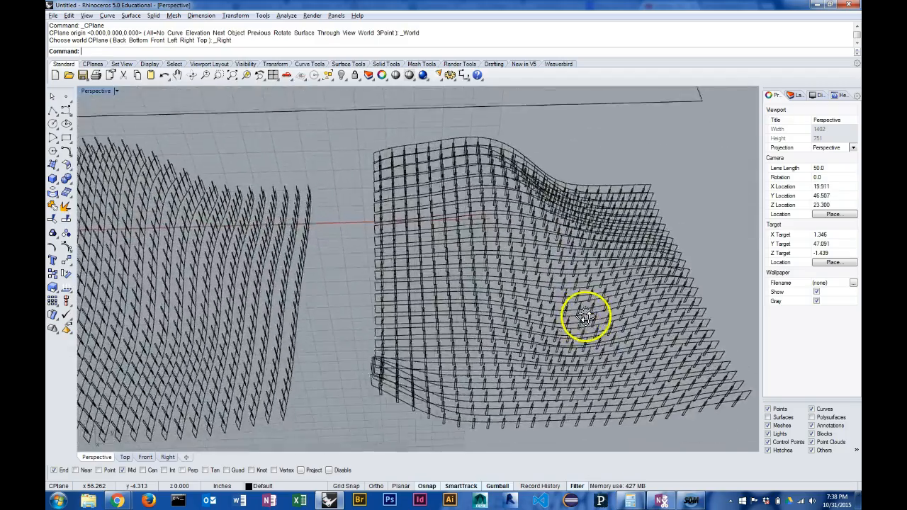
drag(584, 315, 733, 291)
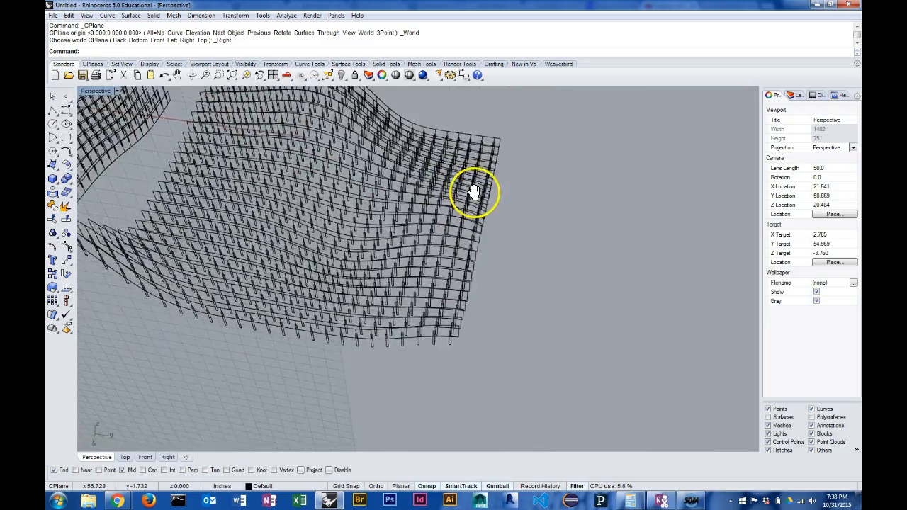
drag(473, 191, 602, 333)
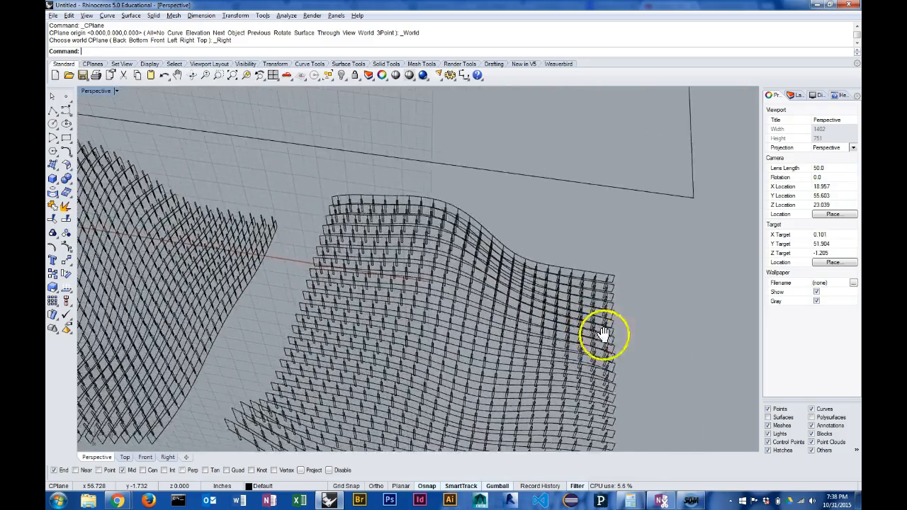
drag(605, 334, 410, 172)
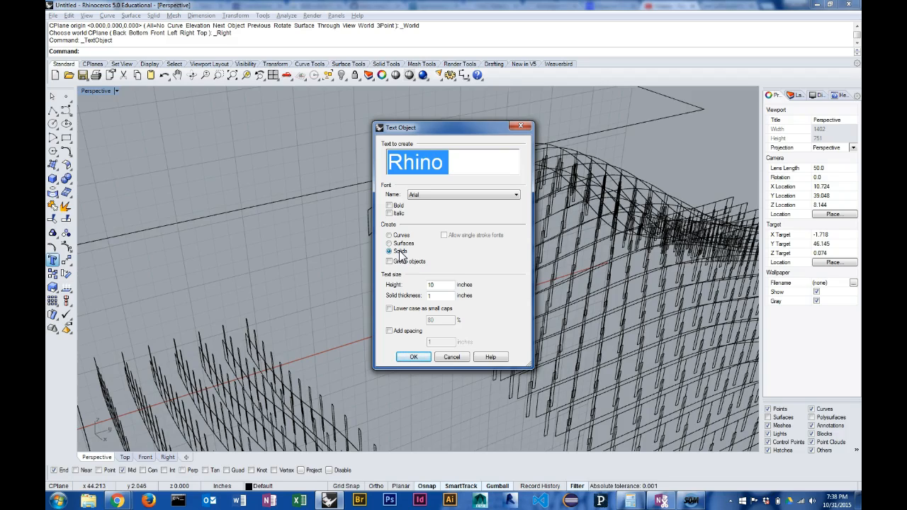
Enter label text 'A1', create it as curves, and allow single-stroke fonts.
text(A)
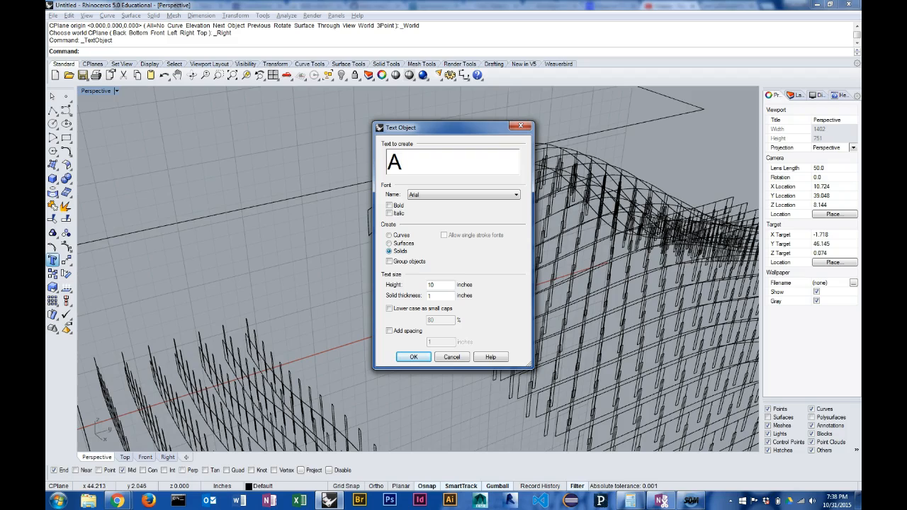
text(1)
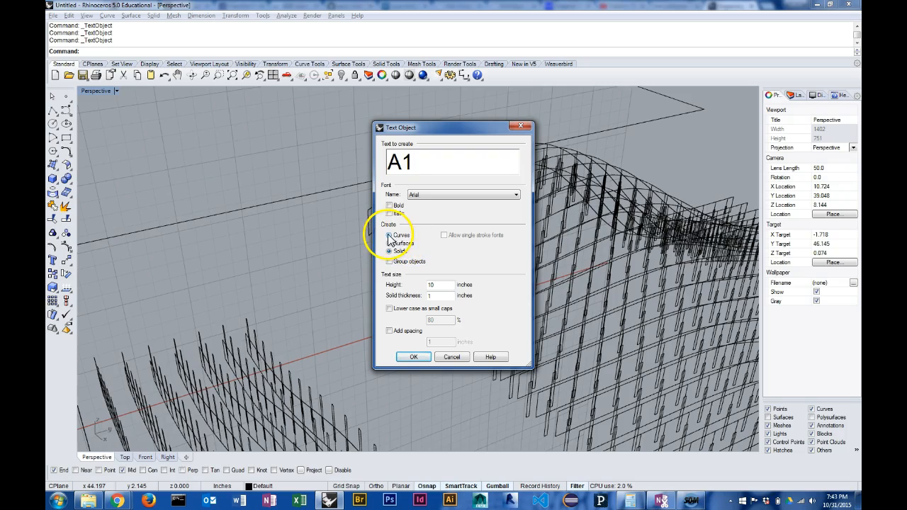
click(389, 234)
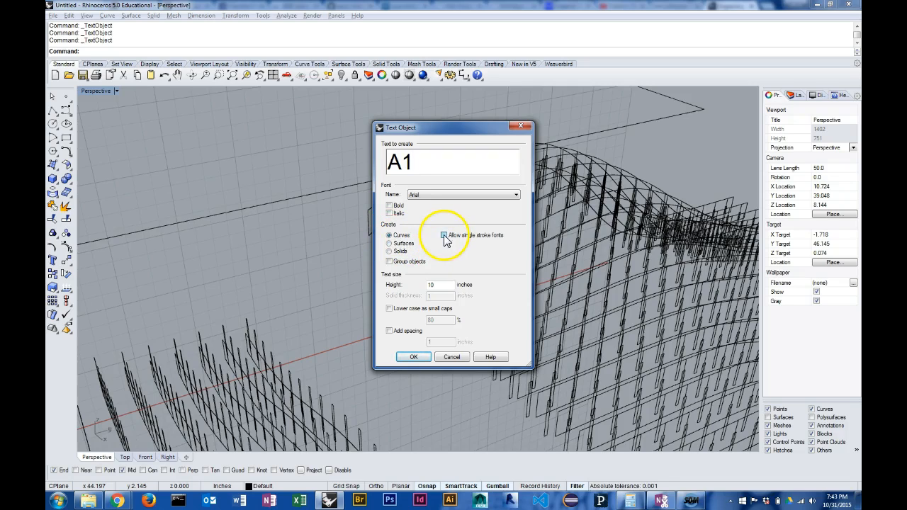
click(444, 234)
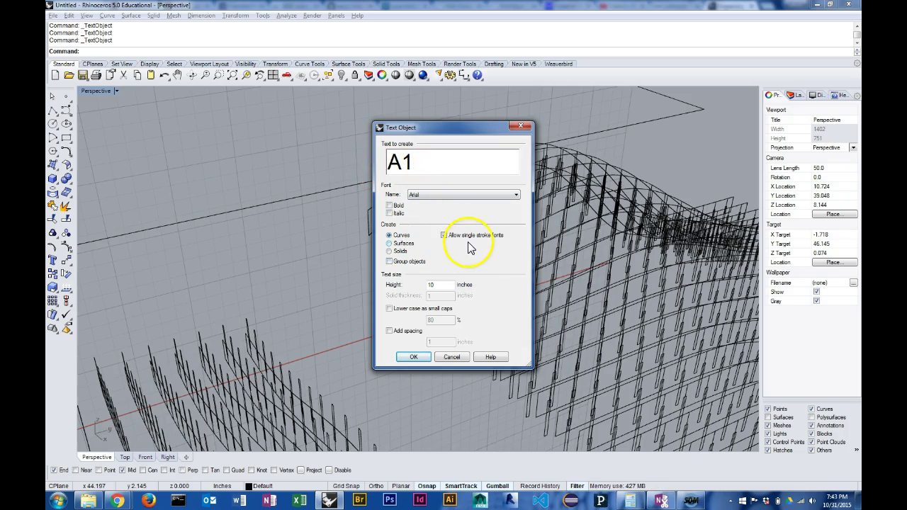
click(443, 235)
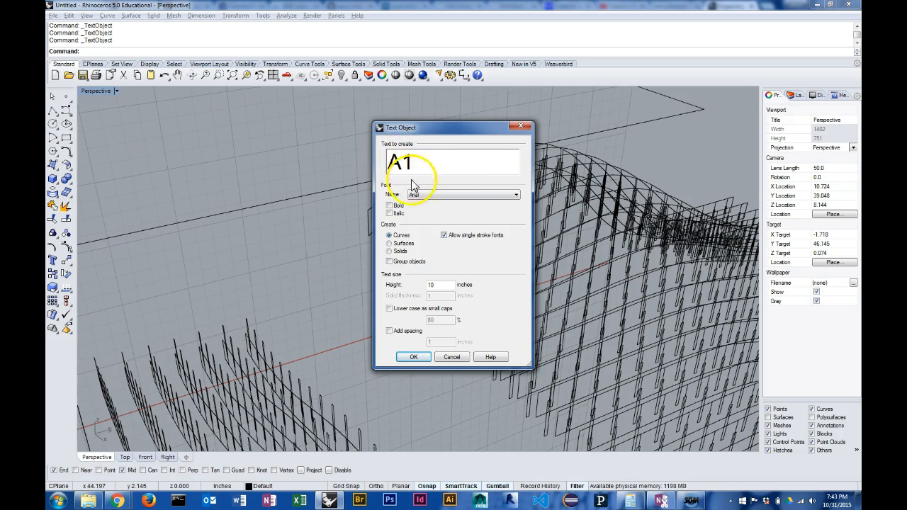
mouse_move(505, 225)
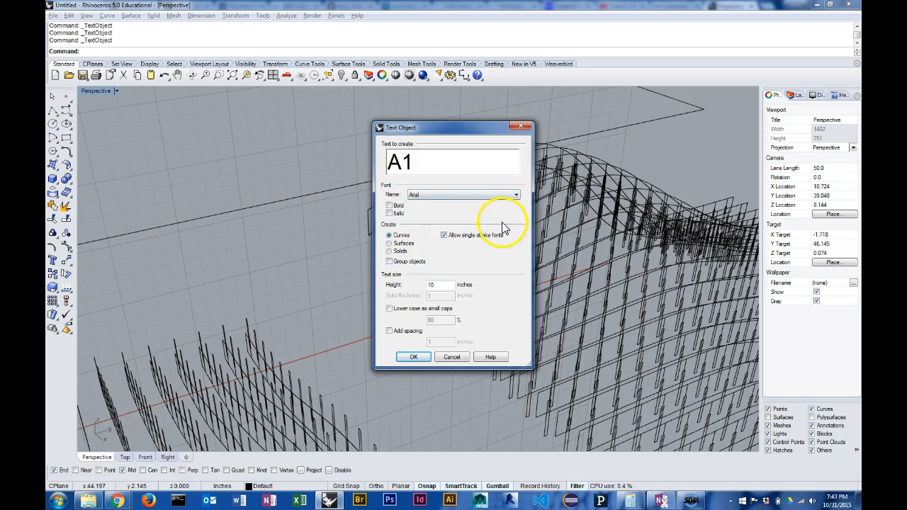
click(518, 194)
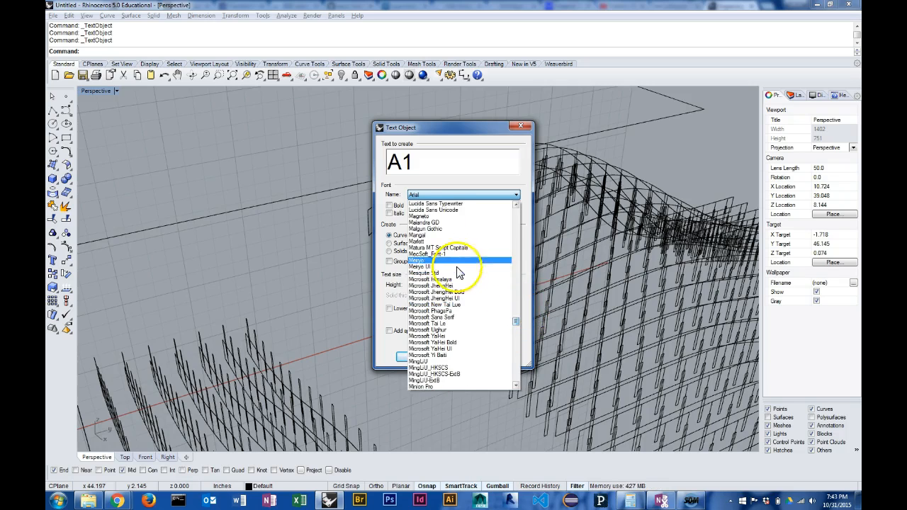
Use MecSoft_Font-1 at 0.25 height with Group objects ticked, and confirm the settings.
click(440, 253)
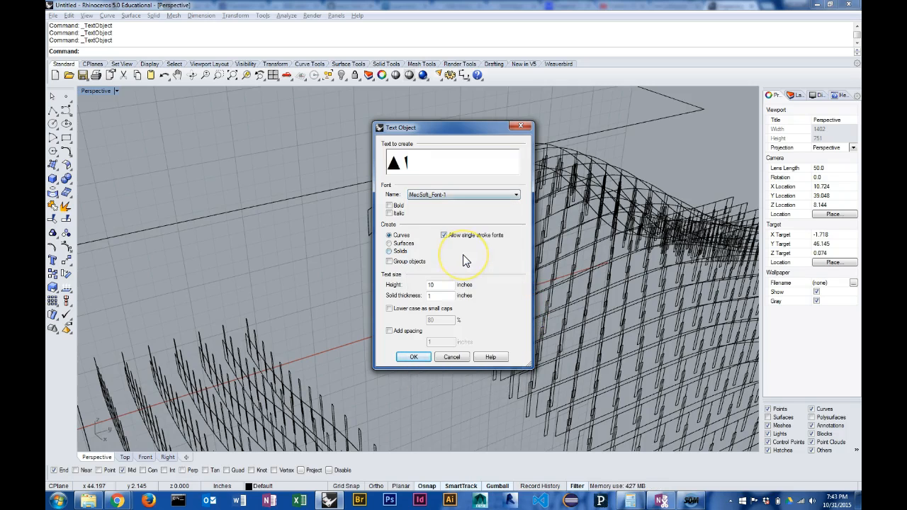
click(389, 234)
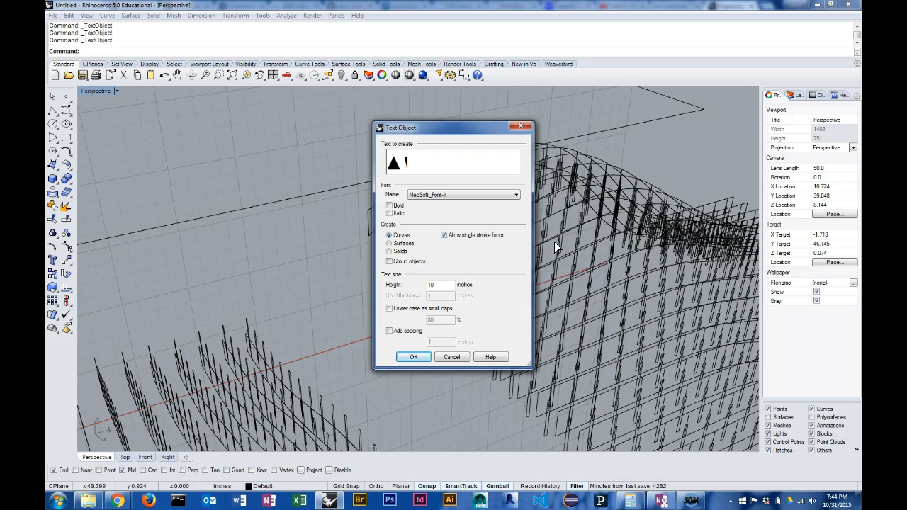
click(416, 159)
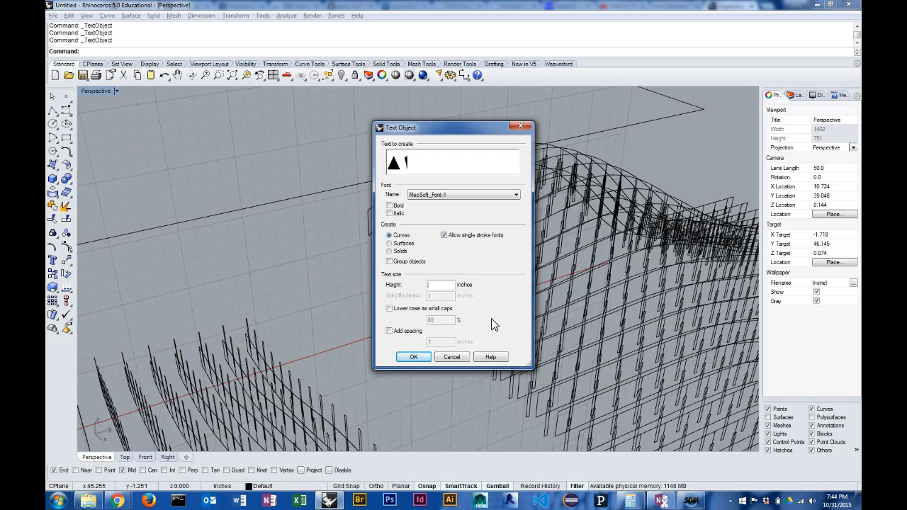
text(0.25)
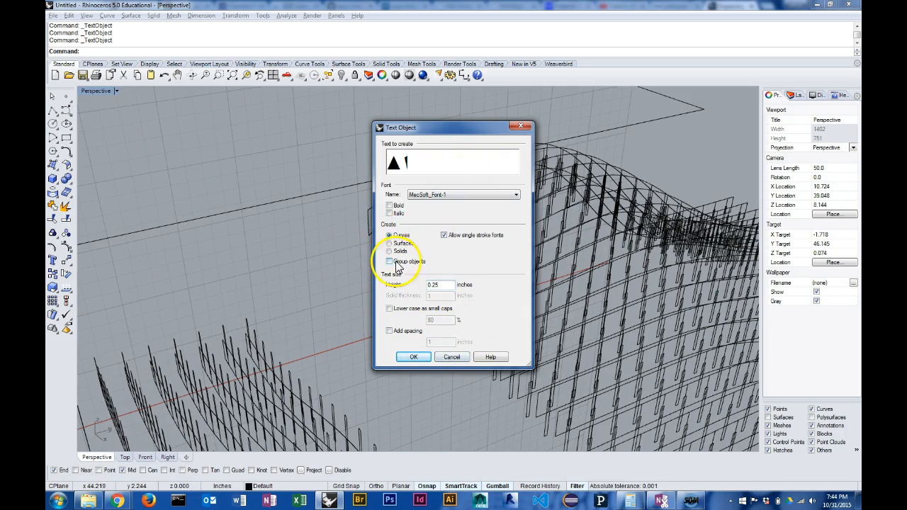
click(390, 262)
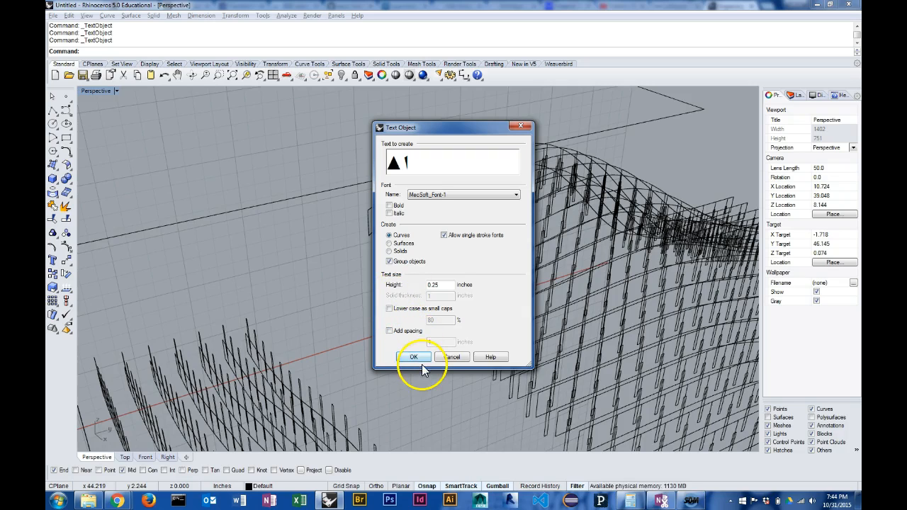
click(415, 357)
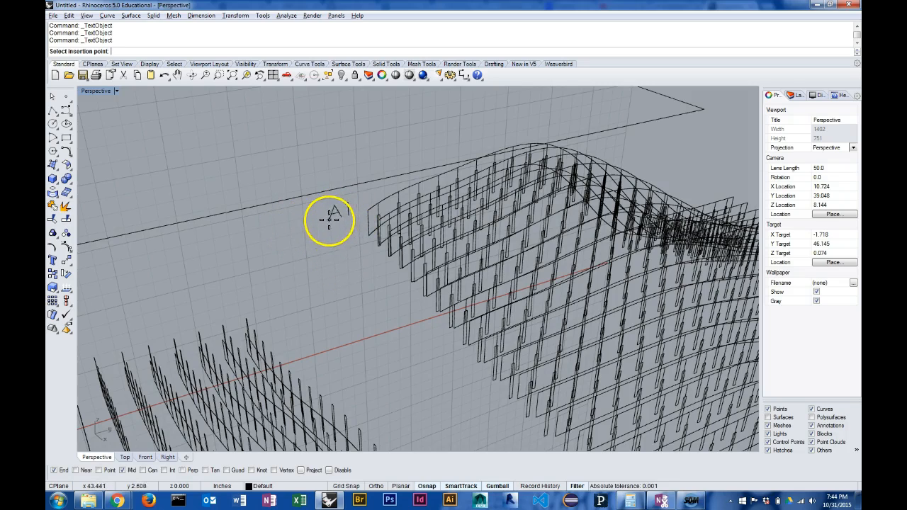
mouse_move(333, 227)
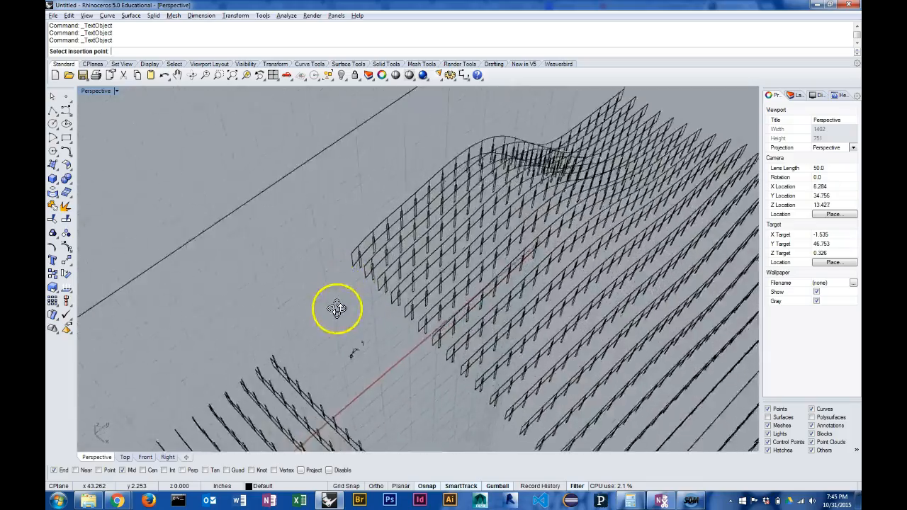
Orbit toward the rib ends and place the A1 label at the first rib's end.
drag(336, 308, 379, 289)
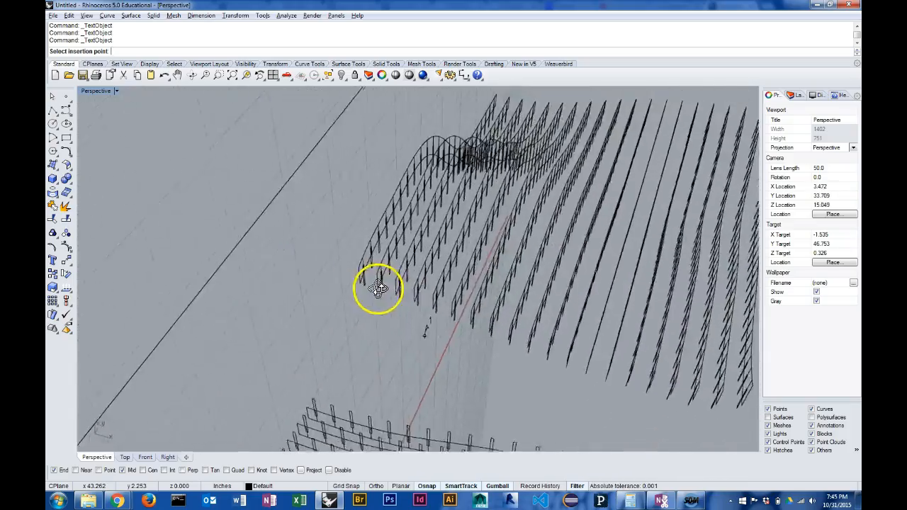
drag(379, 289, 314, 268)
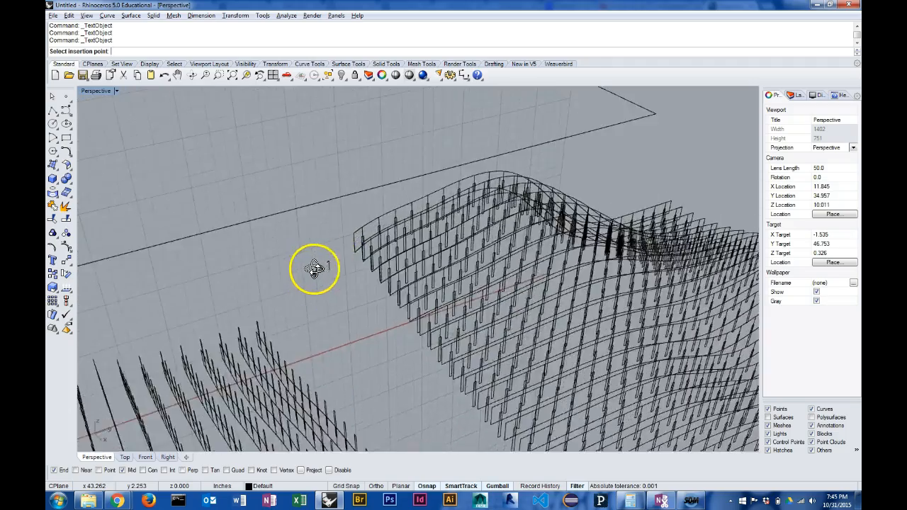
drag(314, 268, 378, 298)
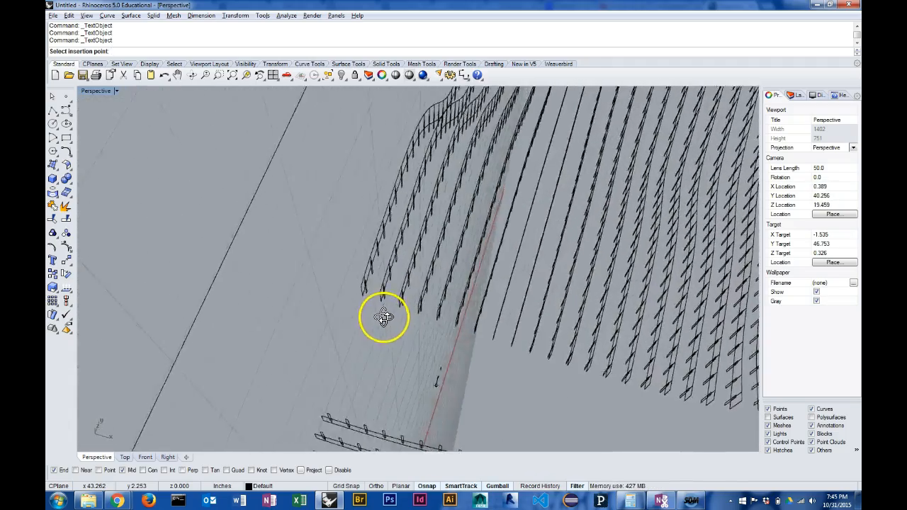
drag(386, 318, 347, 301)
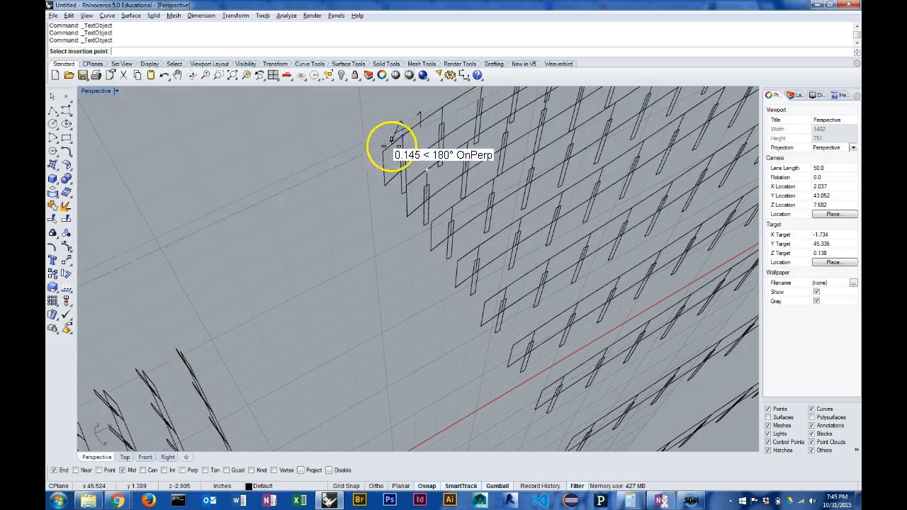
mouse_move(402, 155)
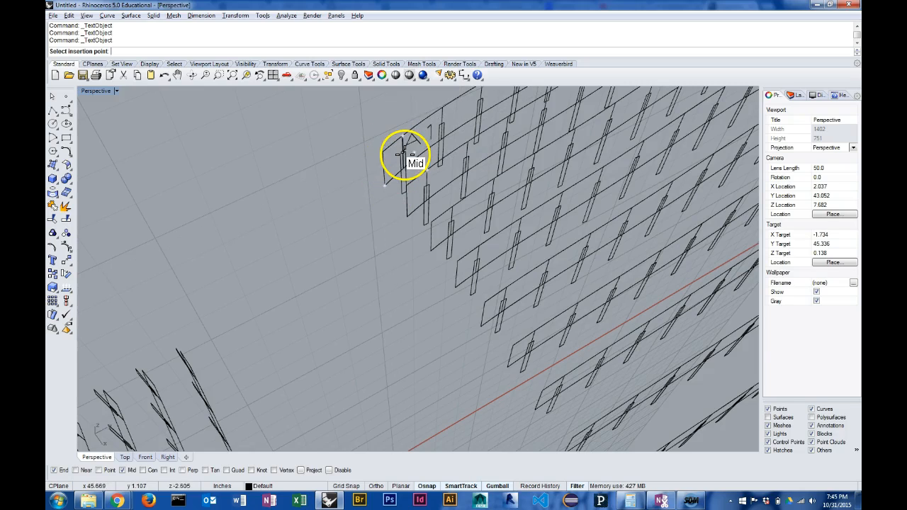
mouse_move(408, 152)
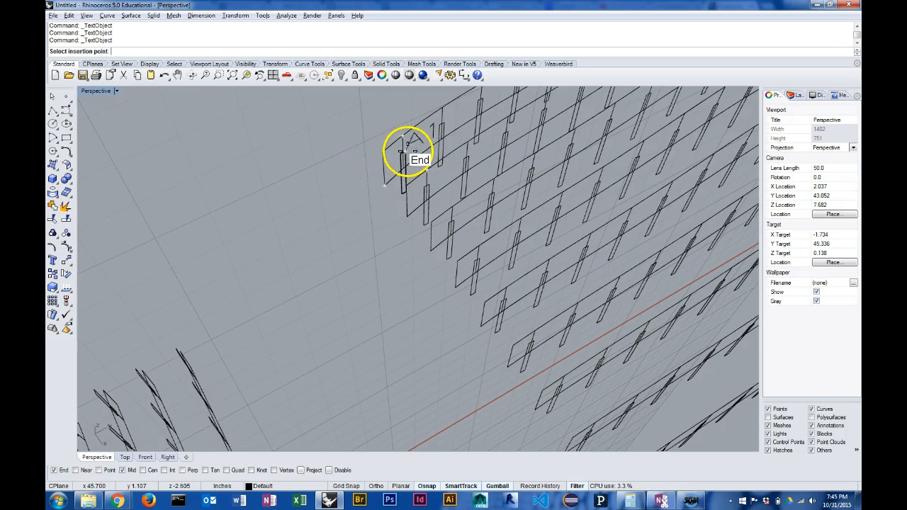
click(402, 151)
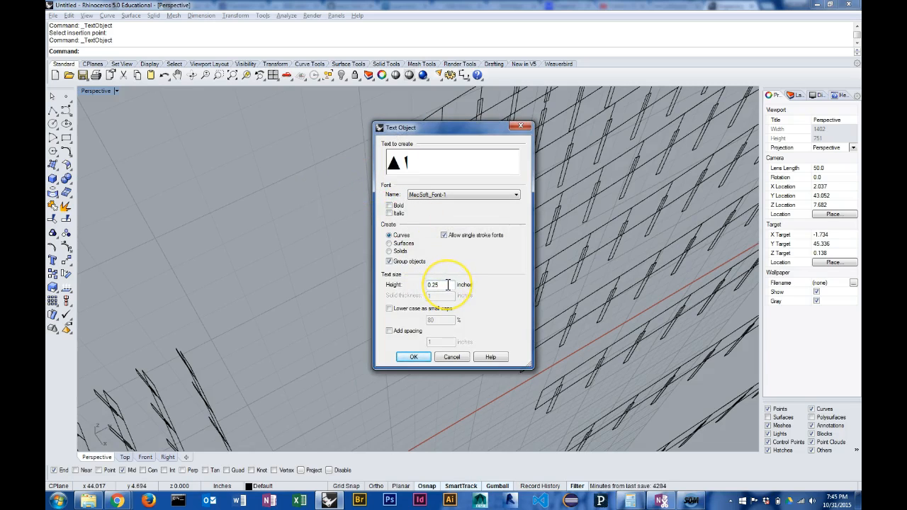
Set label height to 0.125 and place A2 and A3 at the next two rib ends.
text(0.12)
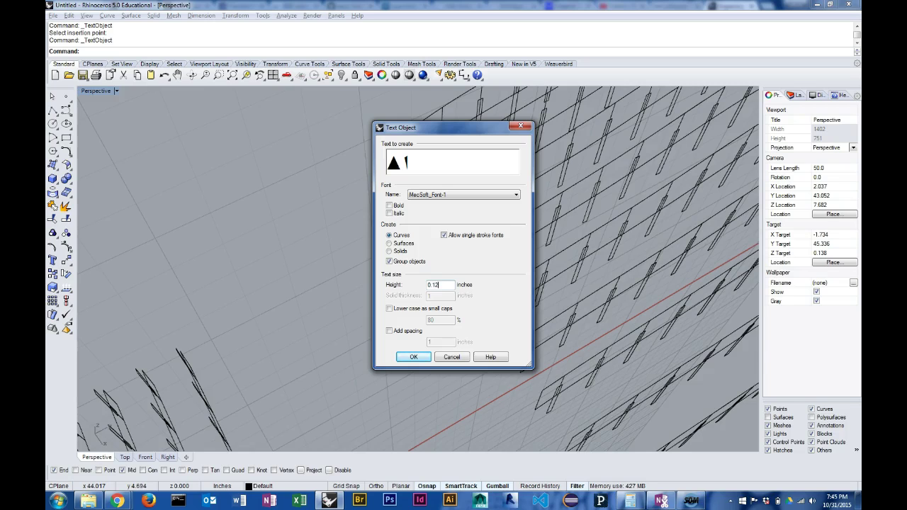
click(413, 357)
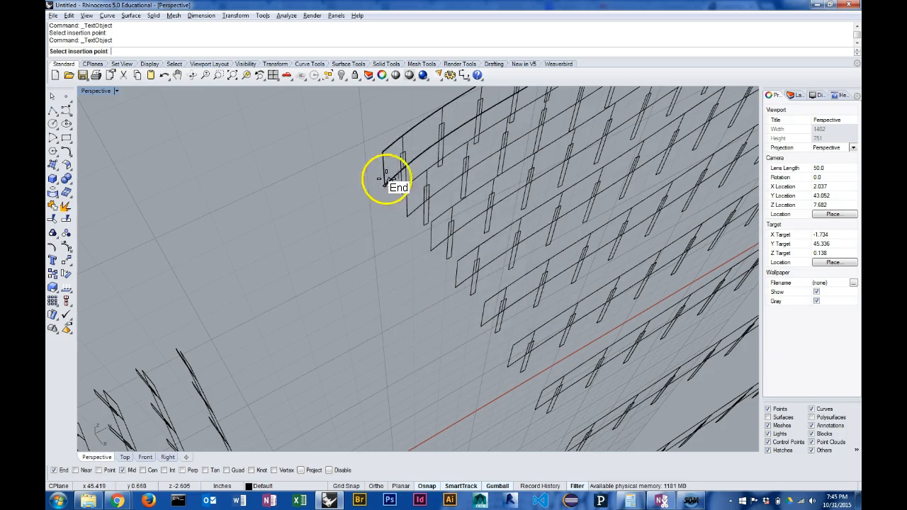
mouse_move(409, 151)
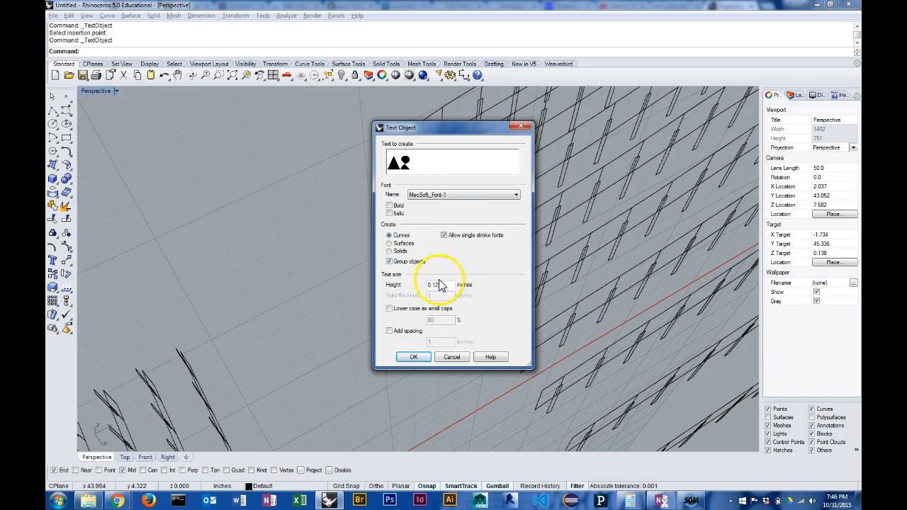
click(413, 357)
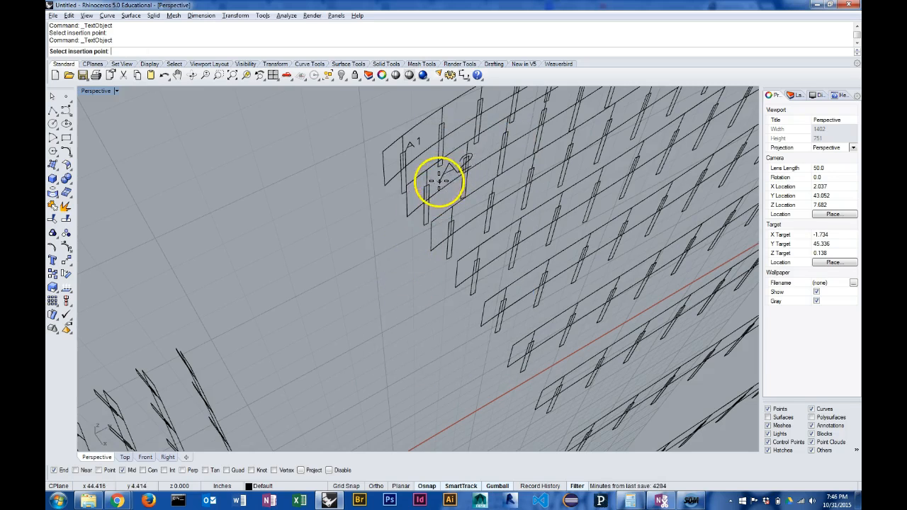
click(436, 182)
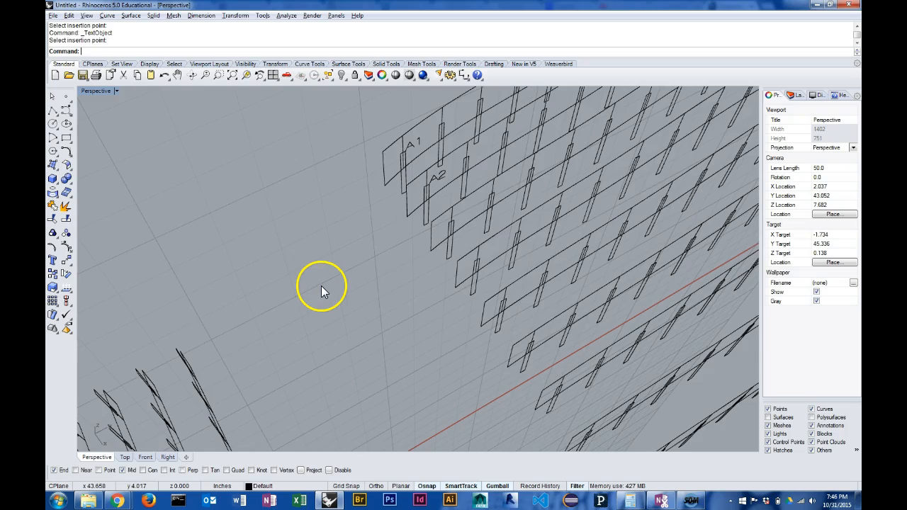
click(323, 290)
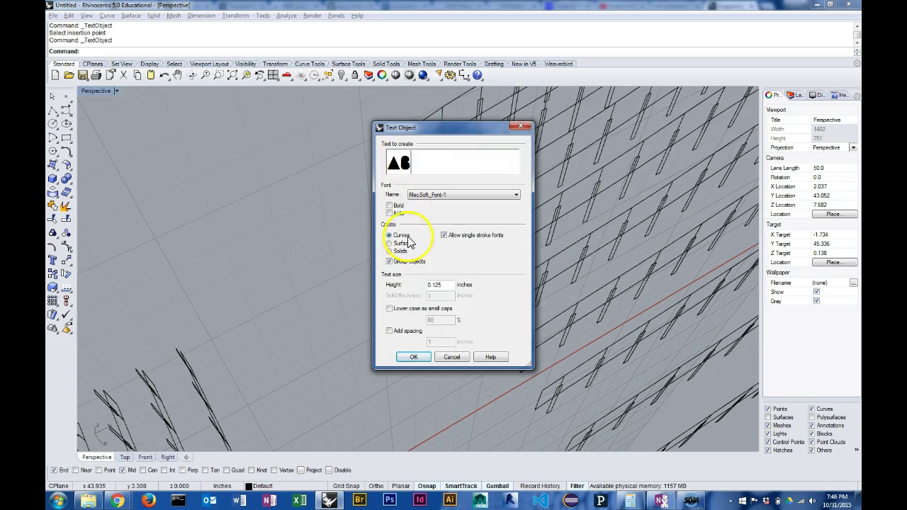
click(414, 357)
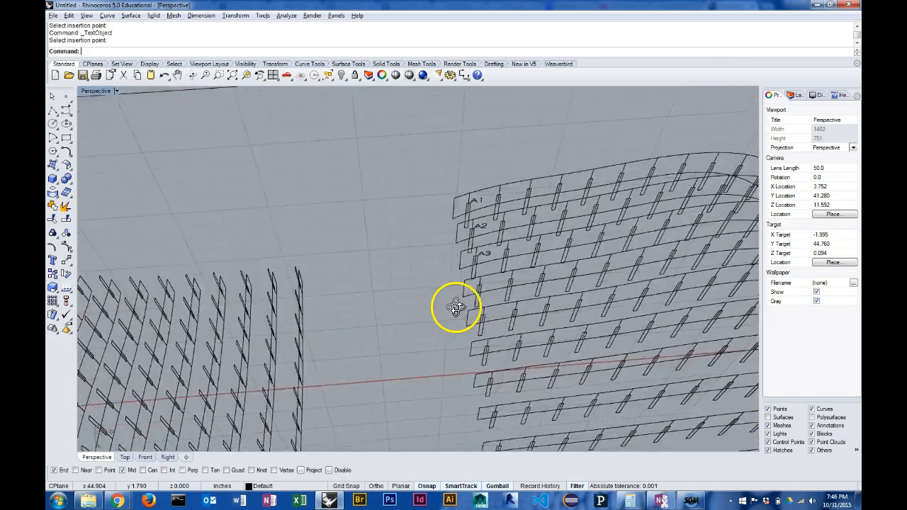
drag(457, 308, 517, 210)
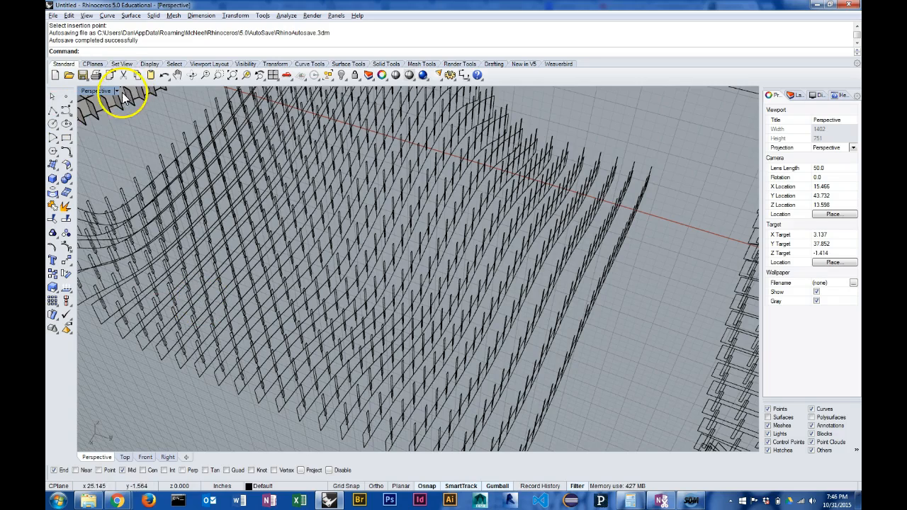
Set the Perspective CPlane to World Front and orbit around both rib sets.
click(117, 91)
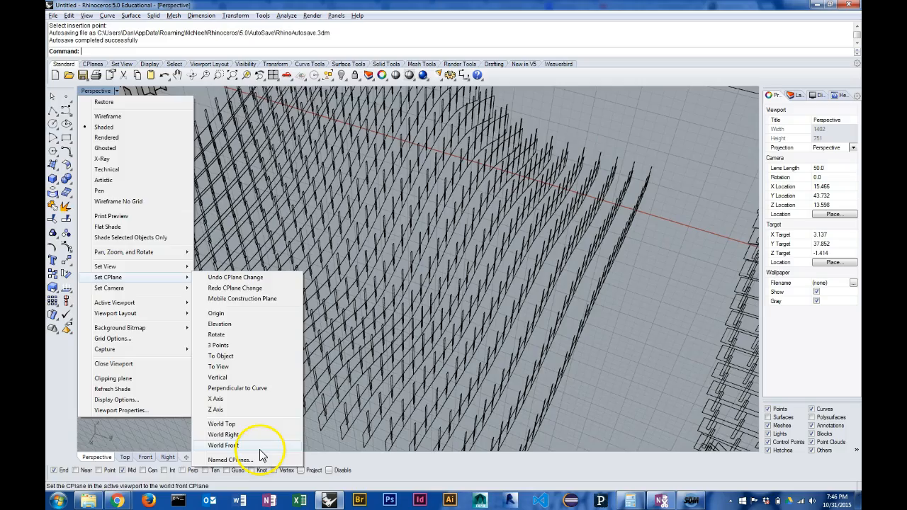
click(220, 445)
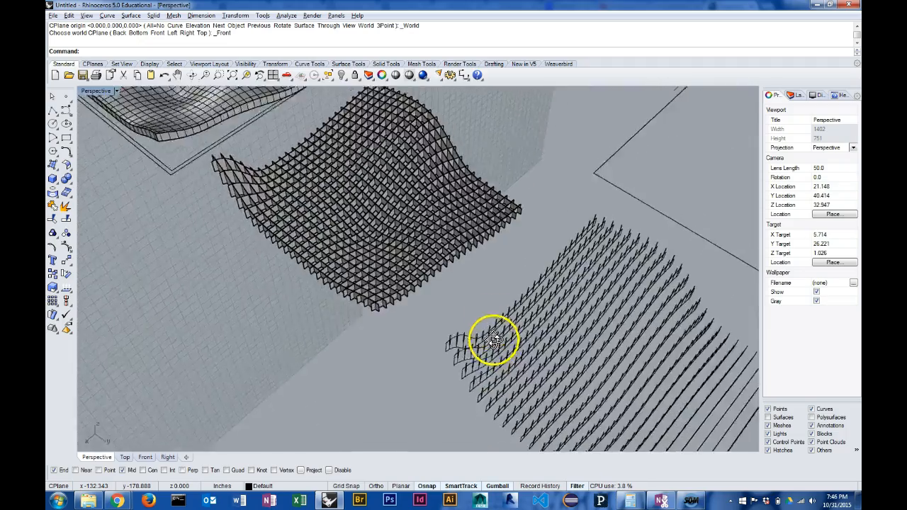
drag(496, 341, 408, 283)
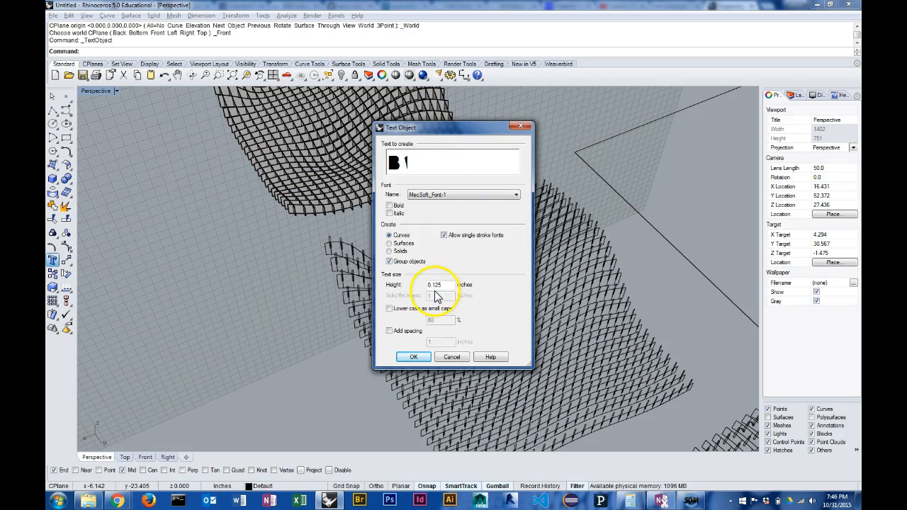
click(413, 356)
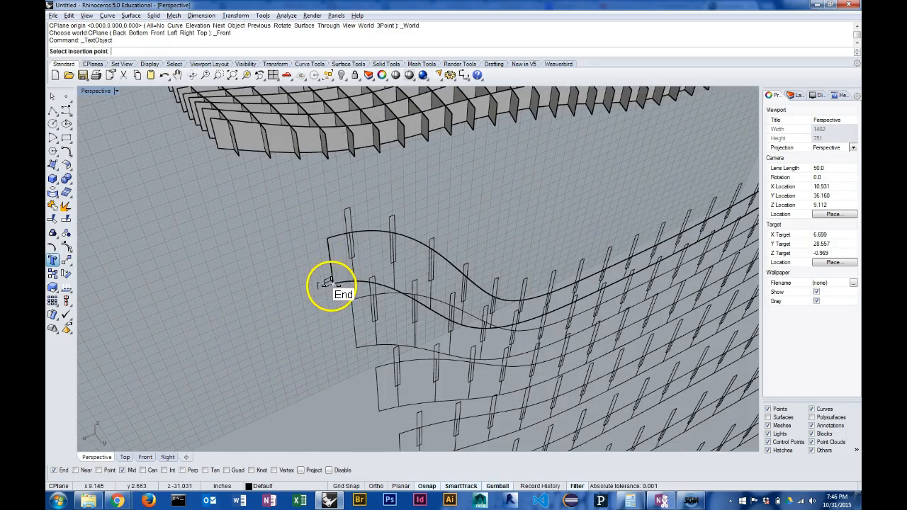
drag(333, 283, 484, 319)
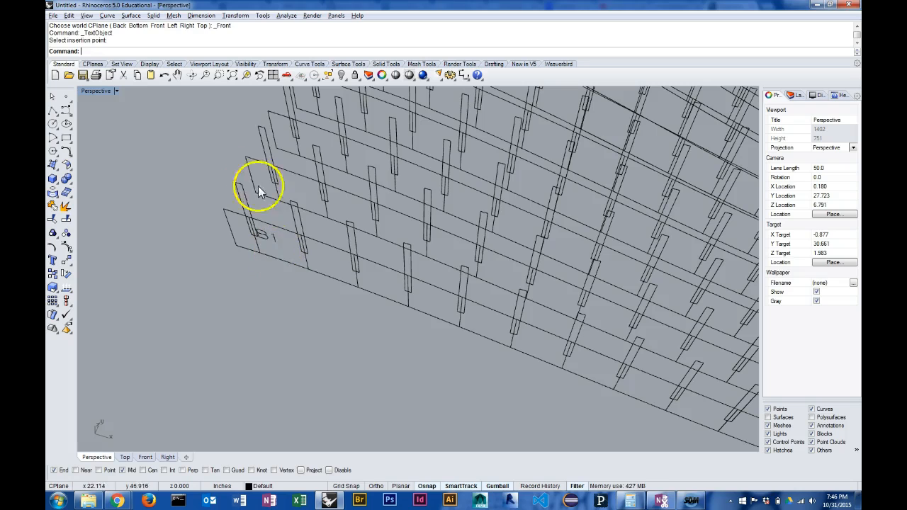
click(260, 192)
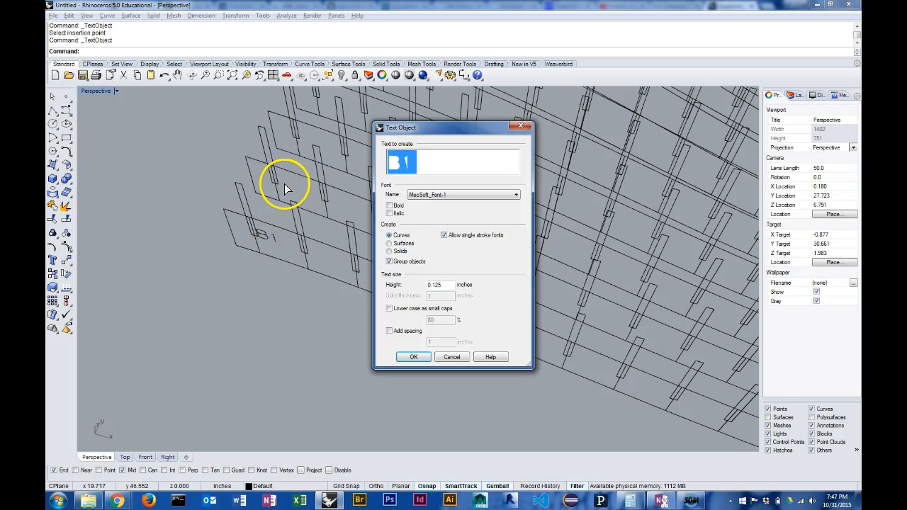
click(413, 357)
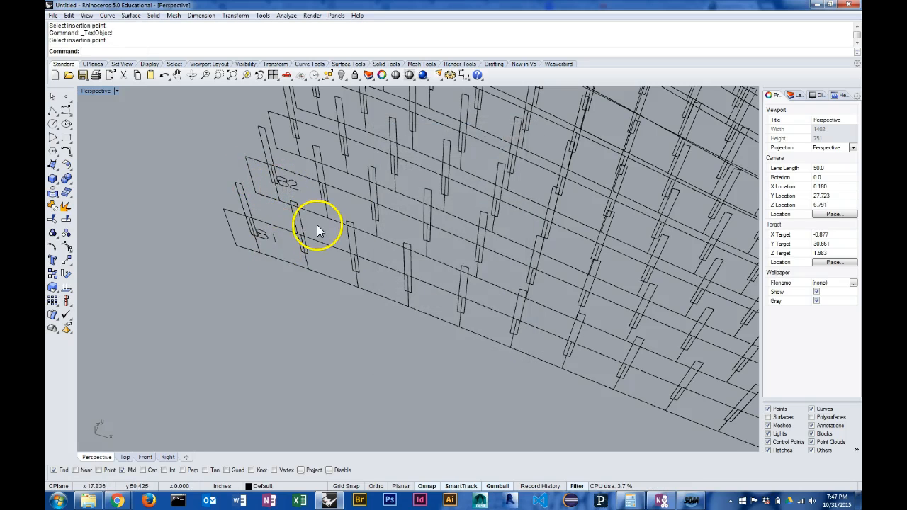
drag(319, 227, 407, 234)
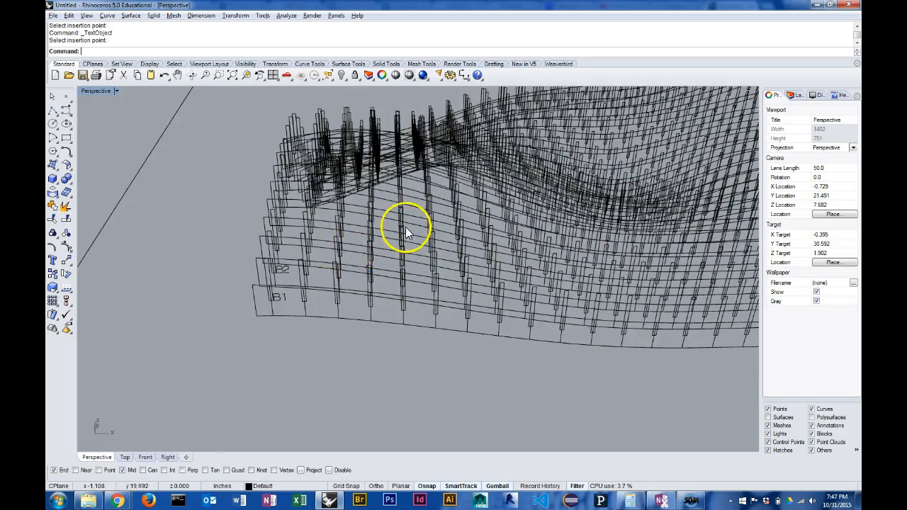
drag(407, 234, 535, 341)
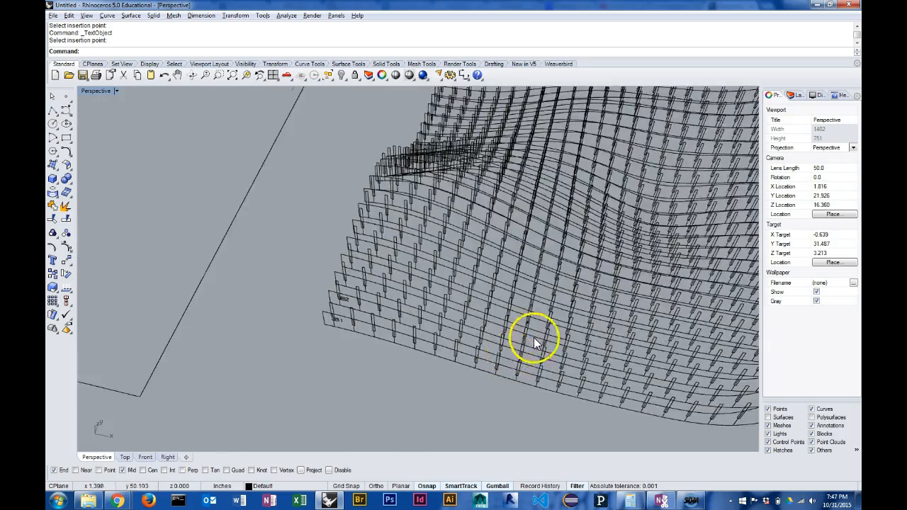
drag(535, 340, 361, 301)
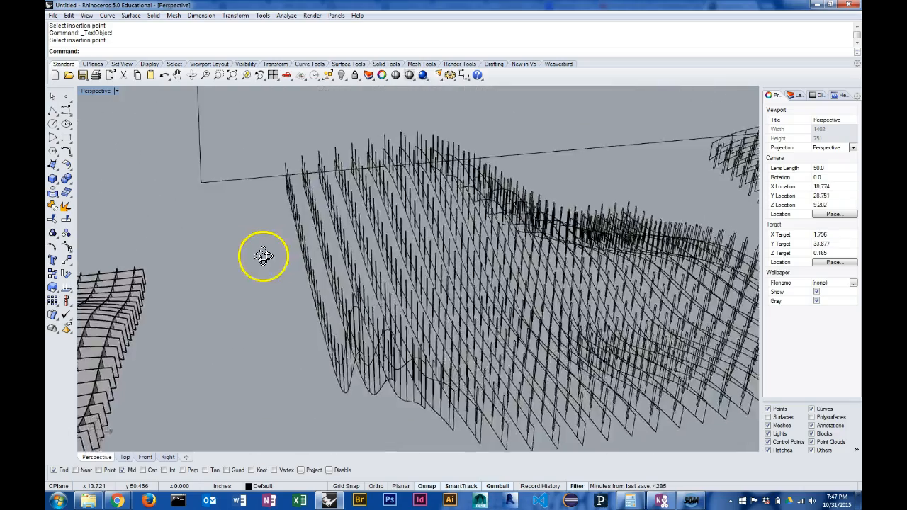
drag(264, 256, 318, 284)
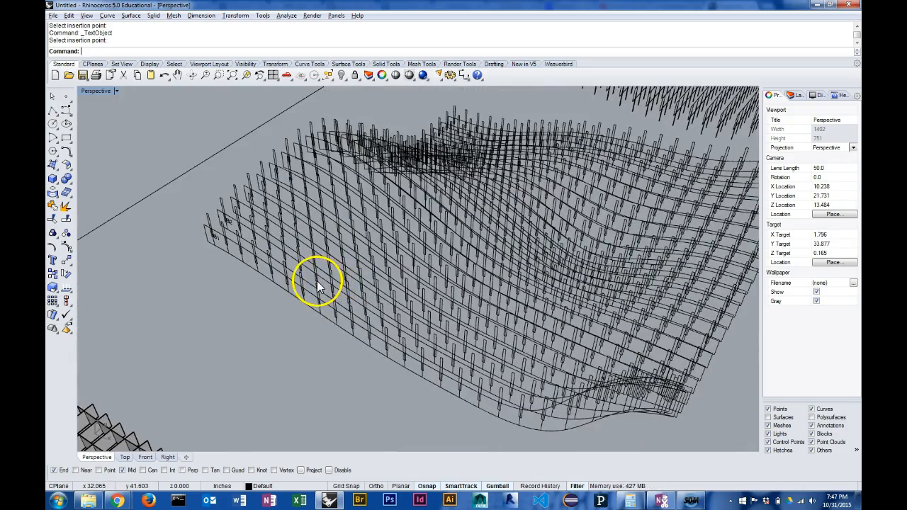
mouse_move(103, 416)
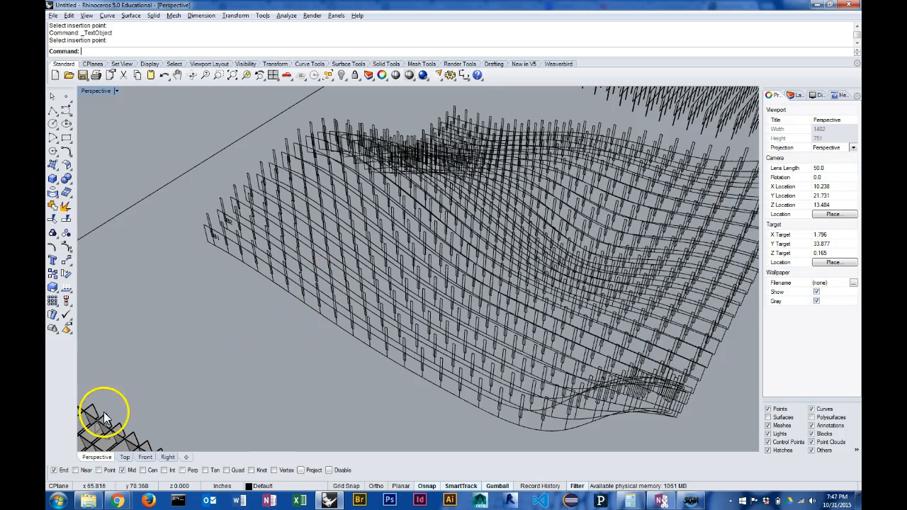
mouse_move(202, 258)
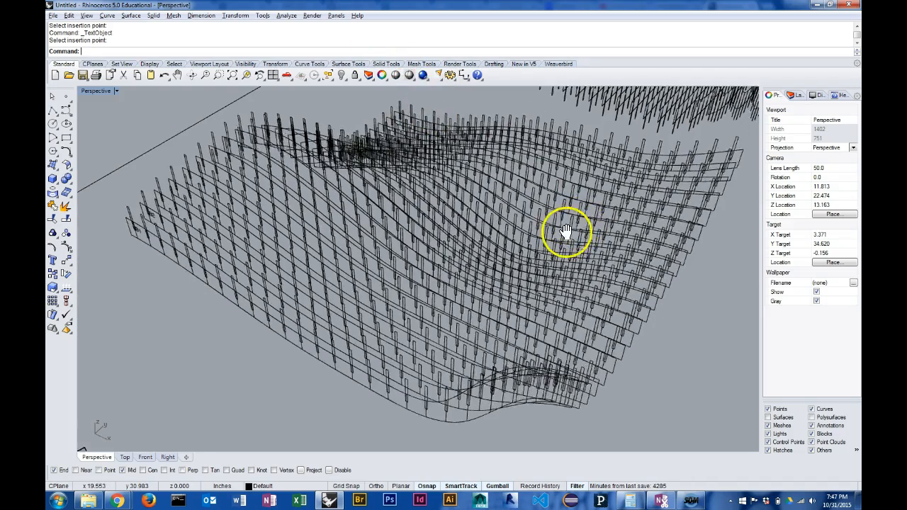
drag(566, 230, 294, 229)
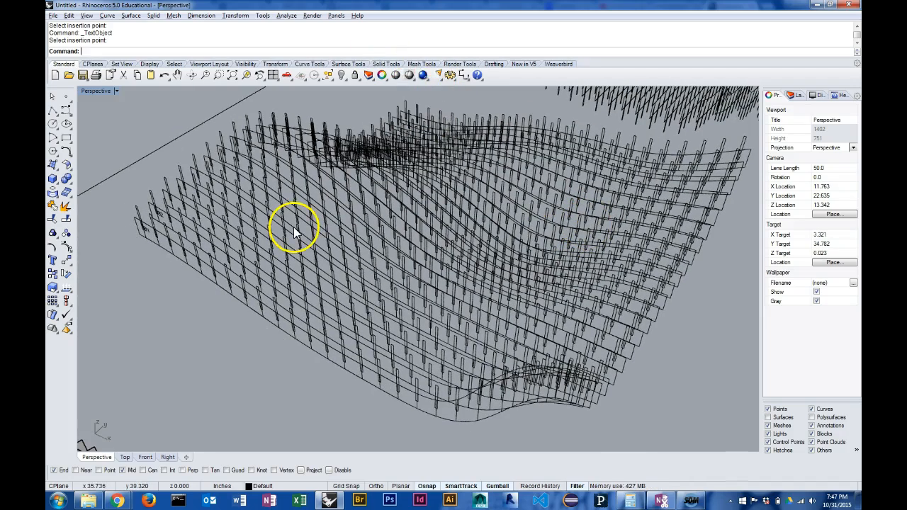
mouse_move(219, 234)
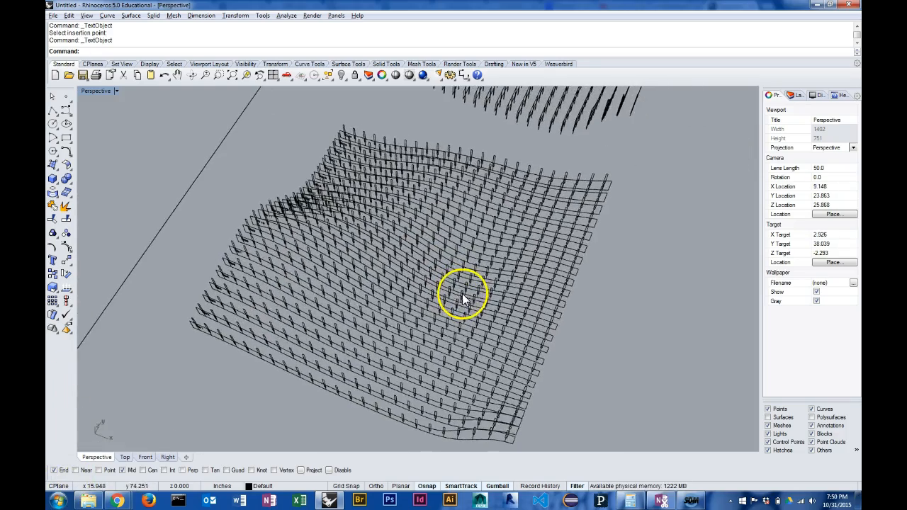
Orbit over the rib grid from above, along the edges, then back to an overview.
drag(461, 298, 245, 273)
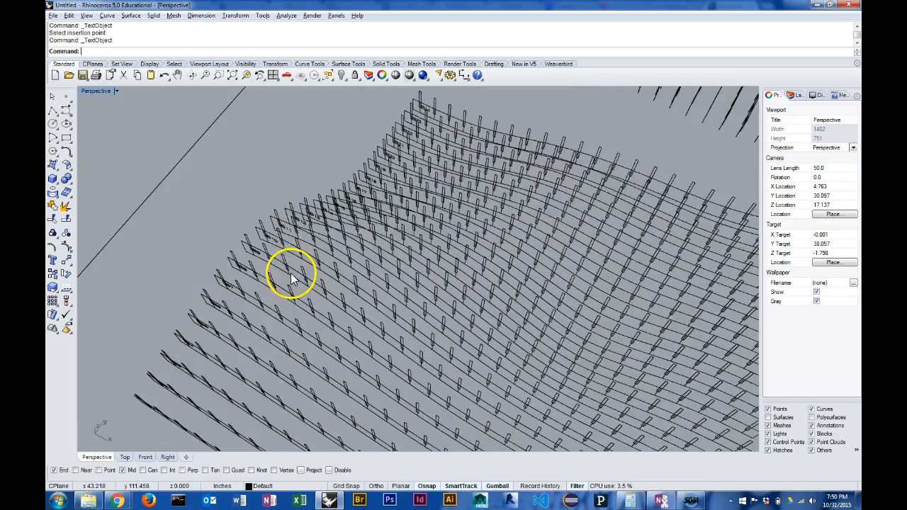
drag(294, 276, 330, 248)
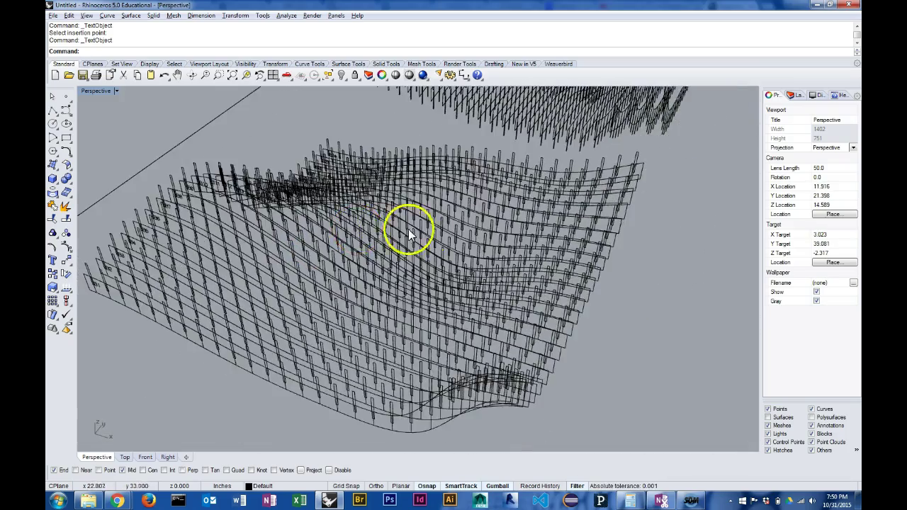
drag(408, 234, 181, 167)
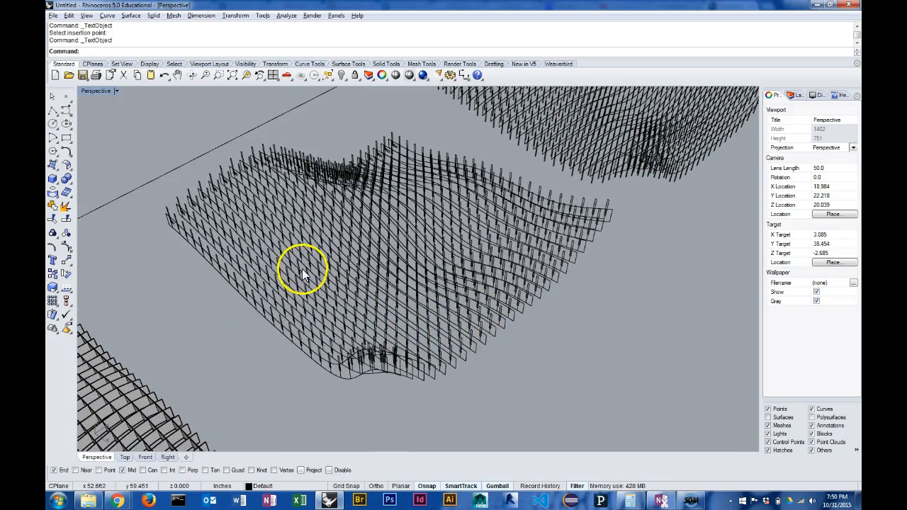
mouse_move(231, 252)
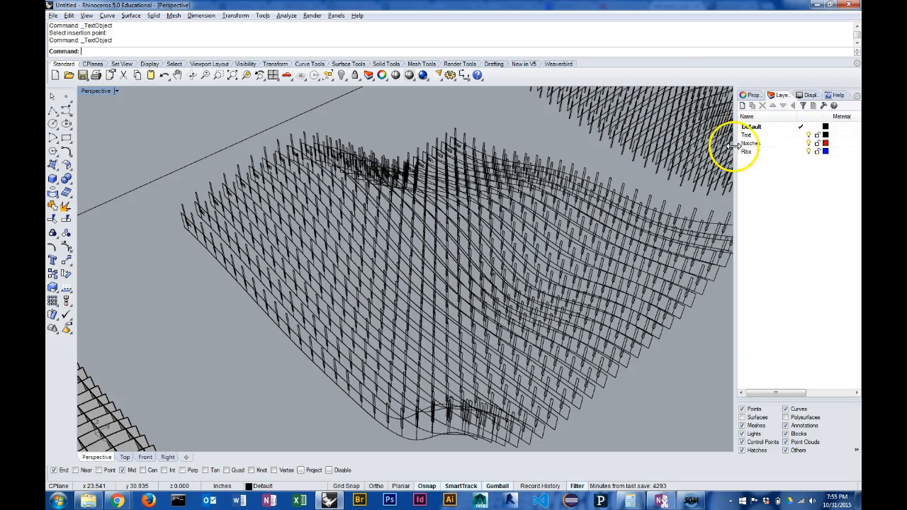
Select the Text layer in the Layers panel.
click(747, 135)
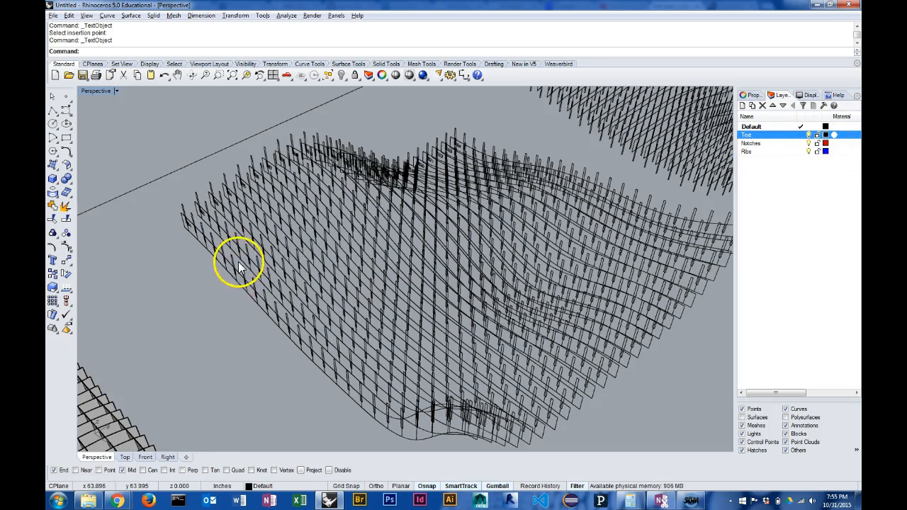
mouse_move(563, 273)
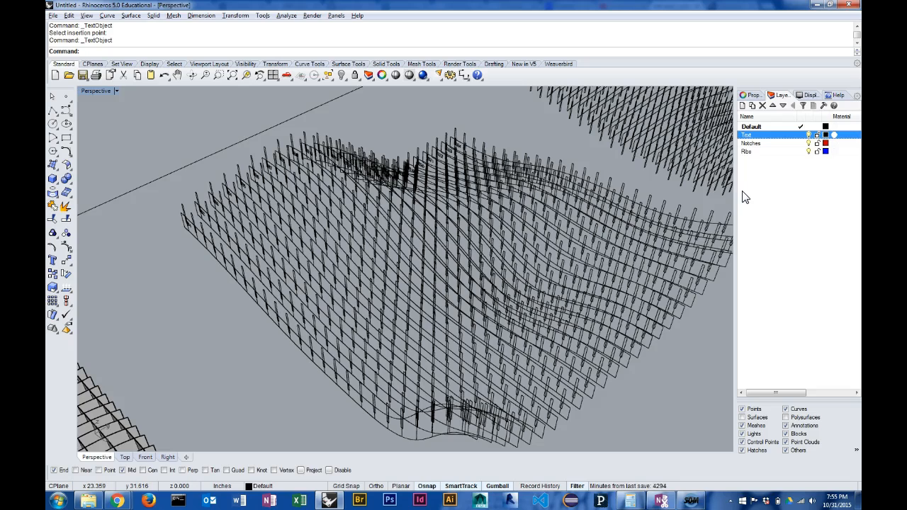
mouse_move(375, 370)
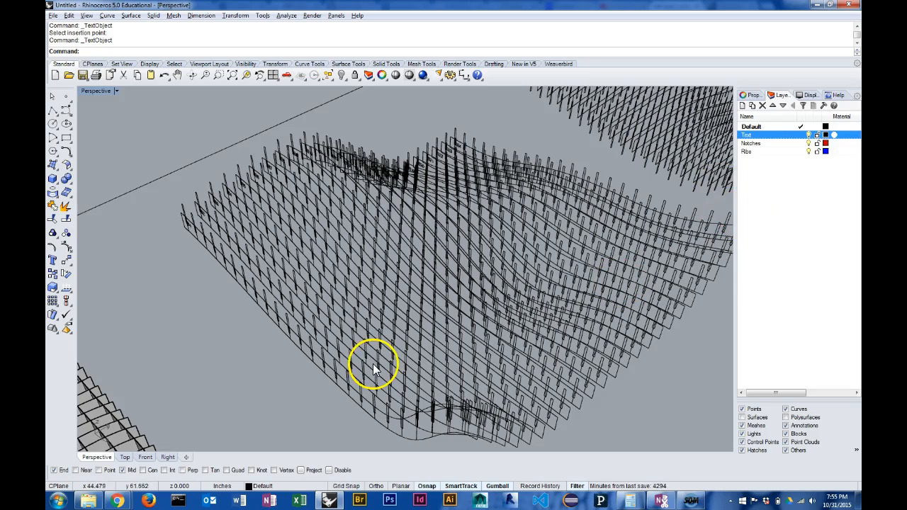
mouse_move(199, 388)
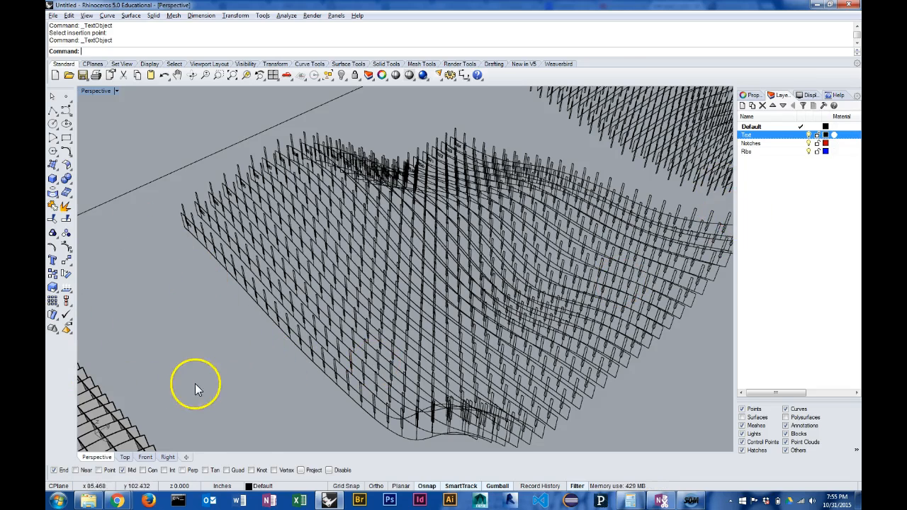
mouse_move(220, 298)
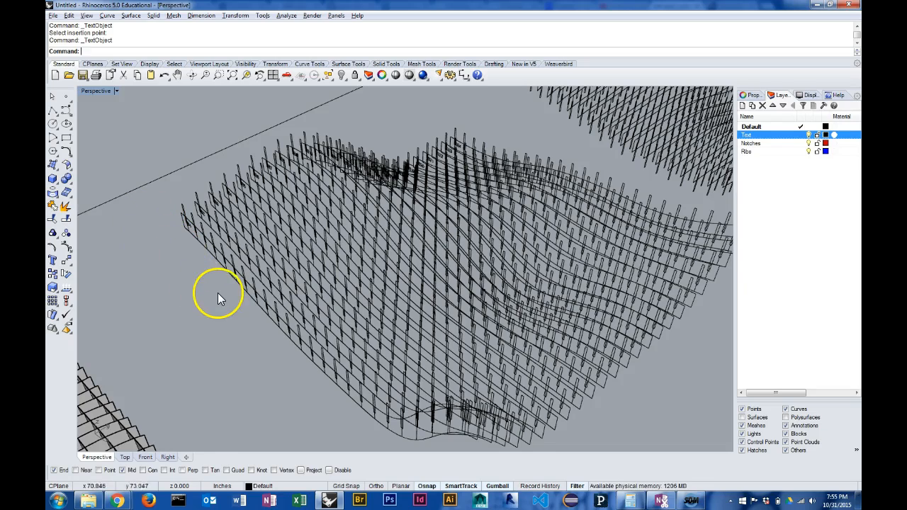
mouse_move(187, 320)
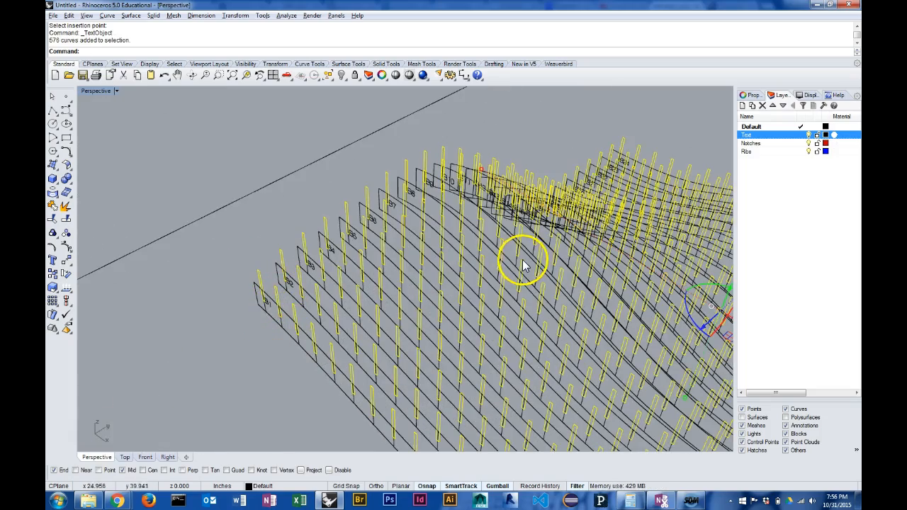
Move the selected notches onto the Notches layer and rib outlines onto Ribs.
drag(524, 266, 549, 198)
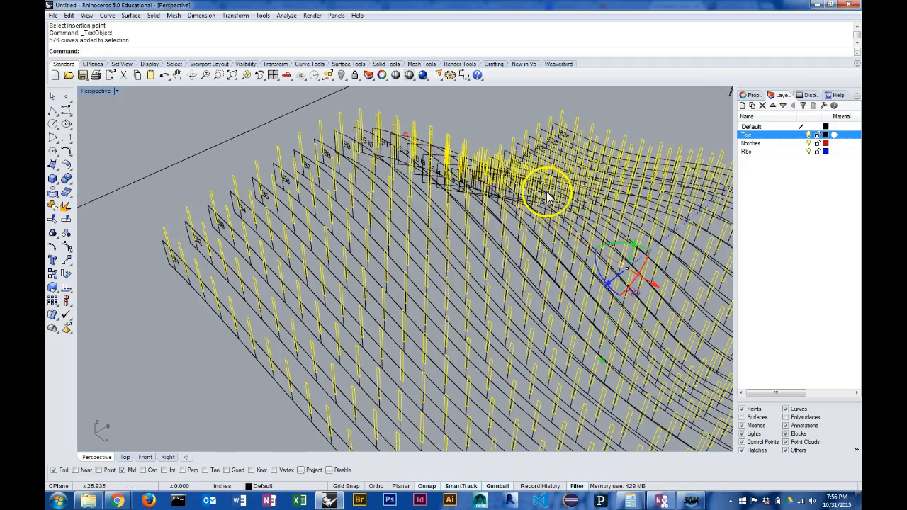
click(750, 143)
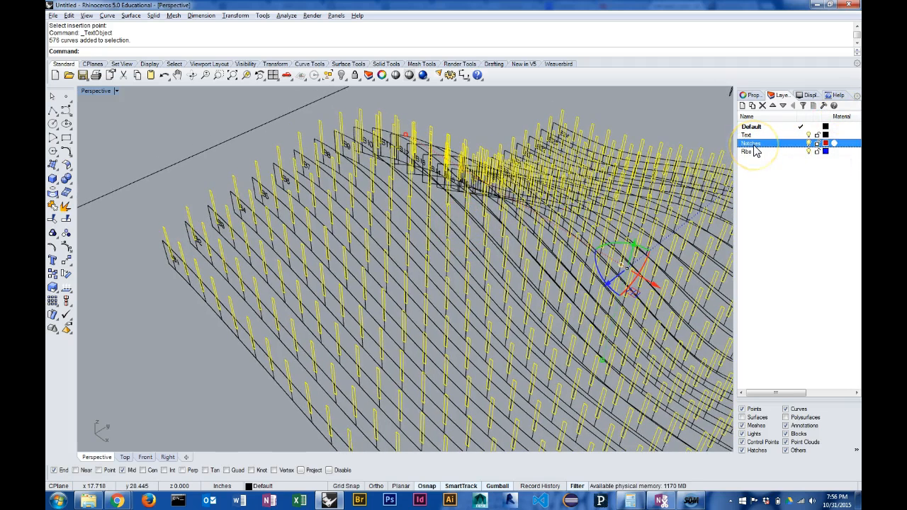
right_click(756, 143)
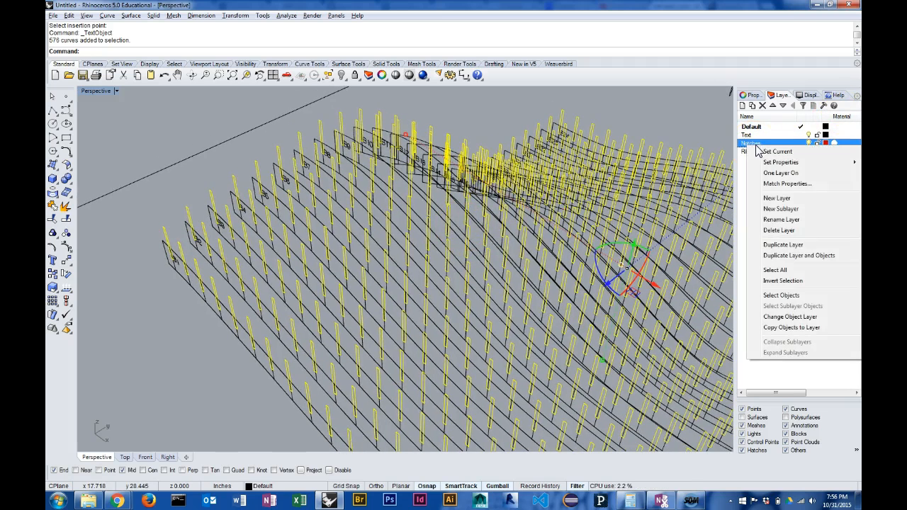
mouse_move(802, 316)
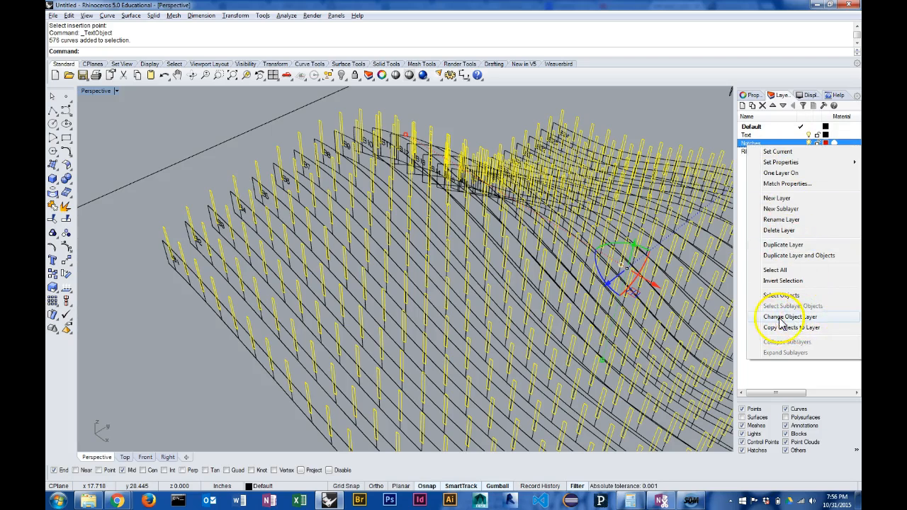
click(792, 317)
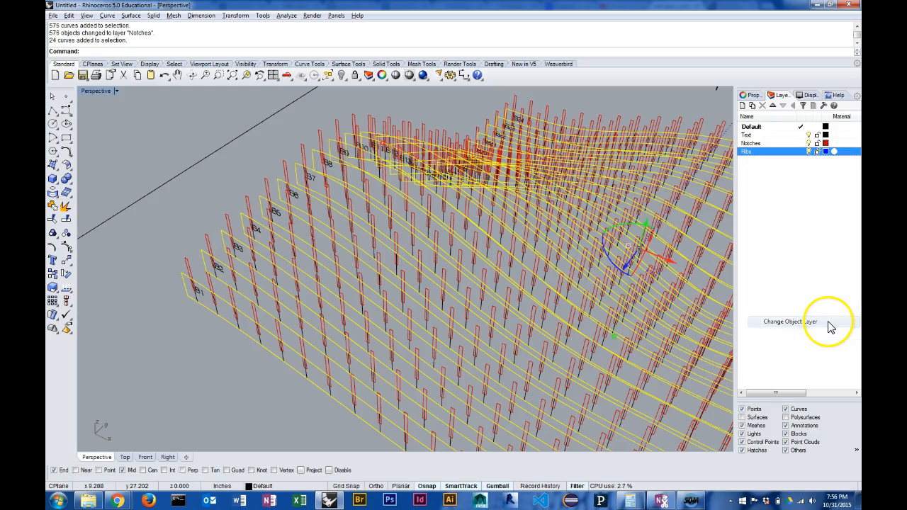
click(790, 320)
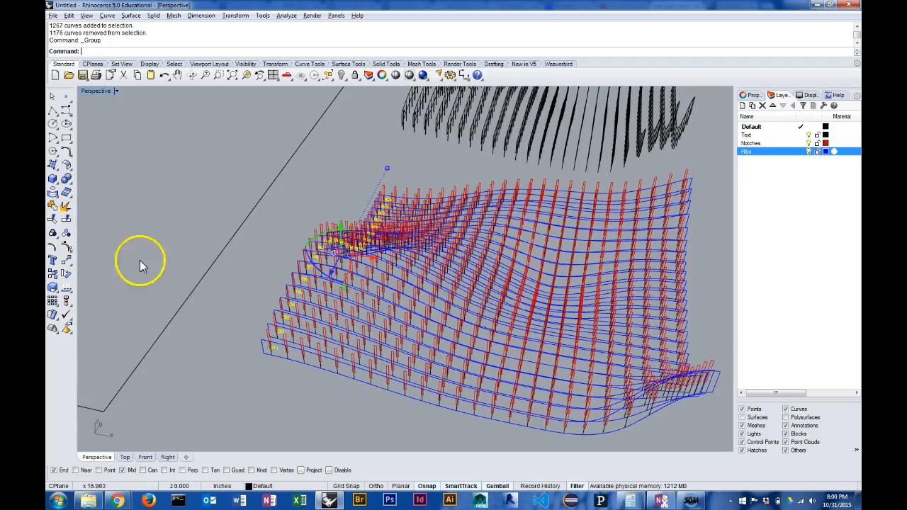
Move the selected rib labels onto the Text layer.
click(747, 135)
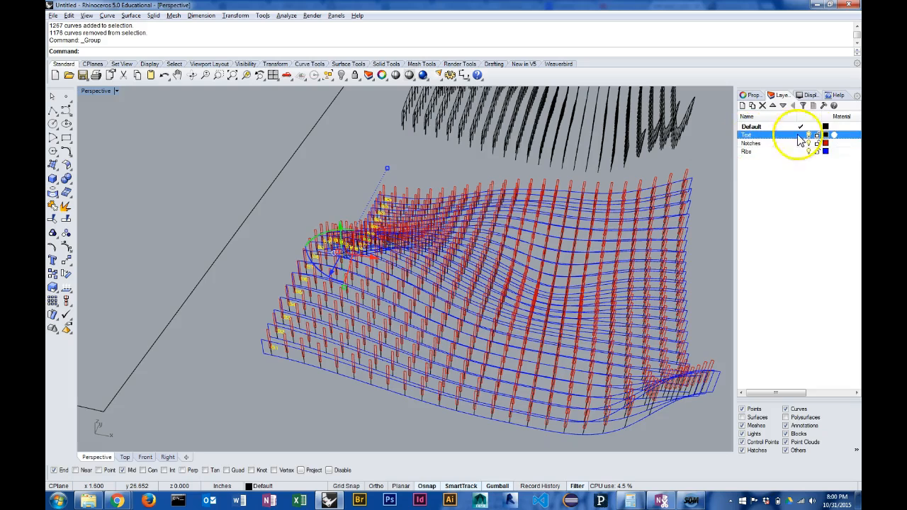
right_click(750, 135)
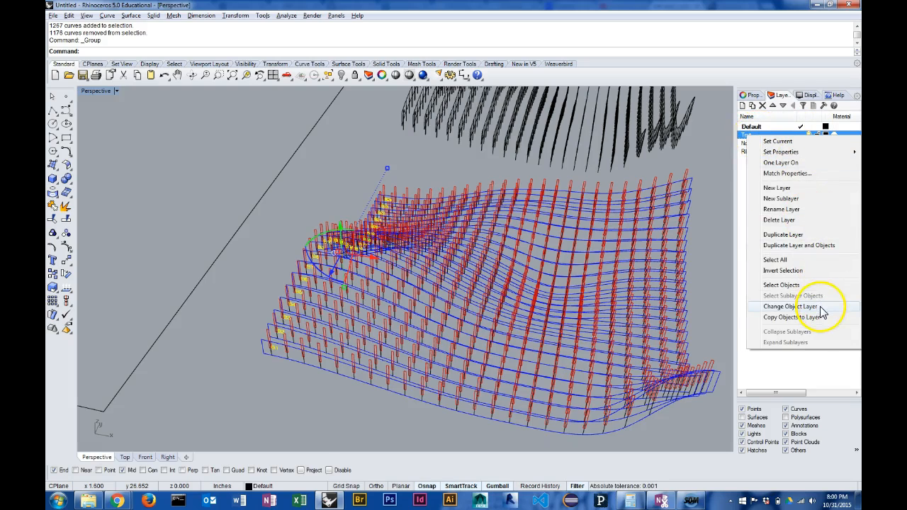
click(795, 306)
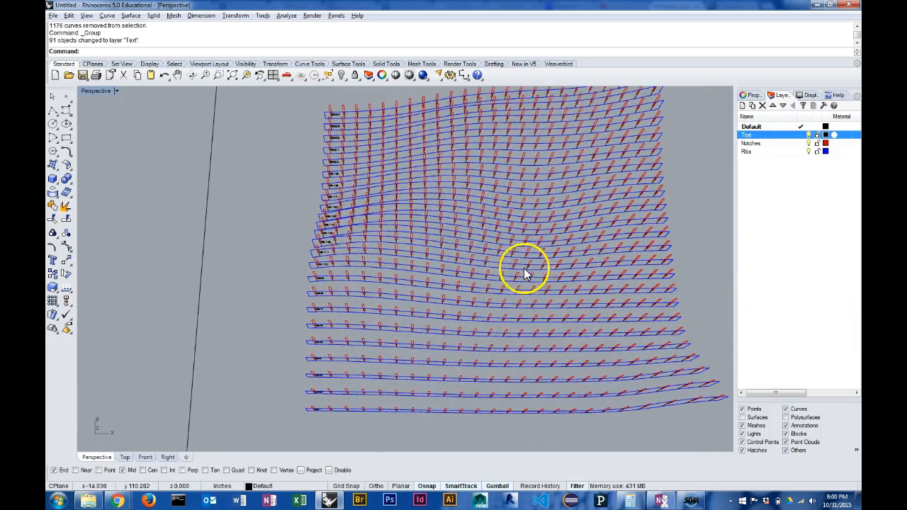
Zoom in on the labelled rib ends and tilt the view to look down on them.
drag(524, 273, 651, 433)
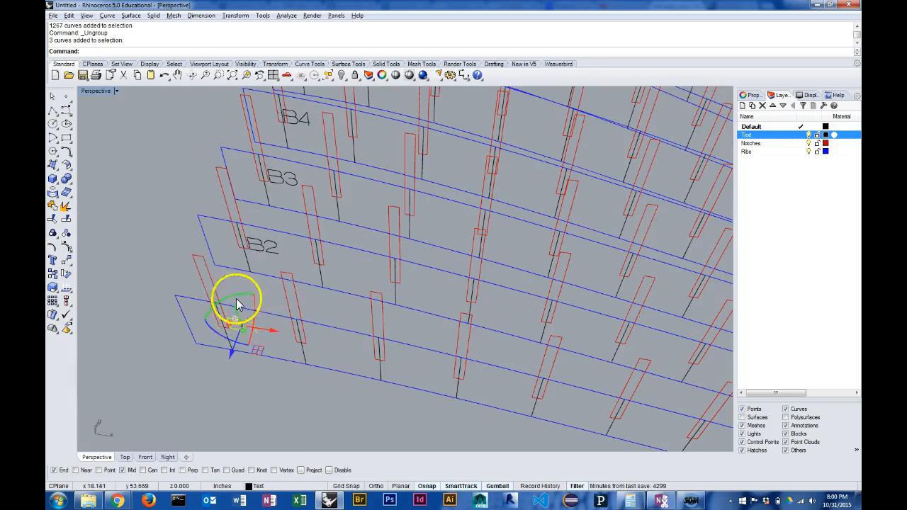
mouse_move(264, 346)
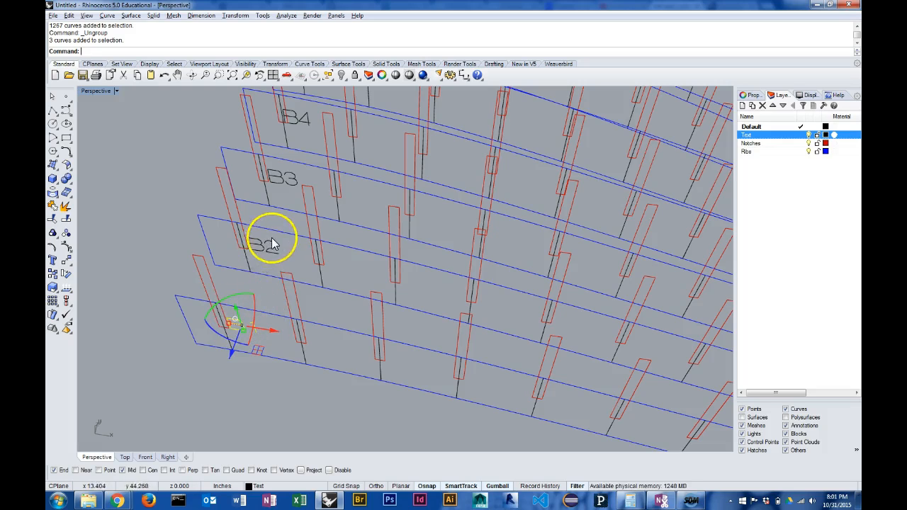
mouse_move(291, 346)
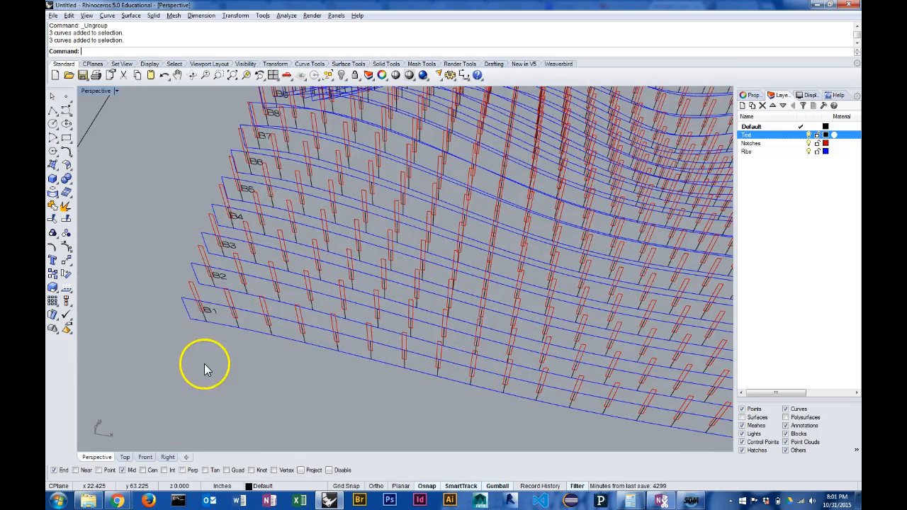
mouse_move(237, 322)
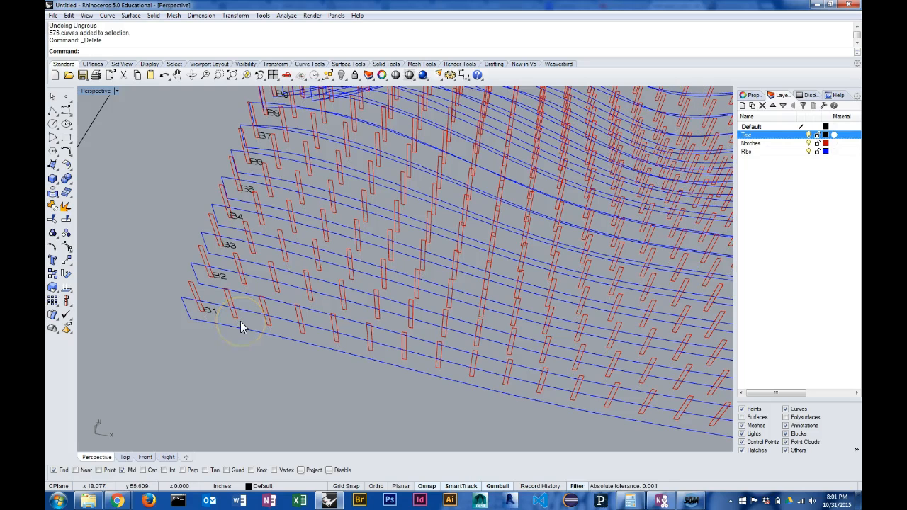
mouse_move(66, 234)
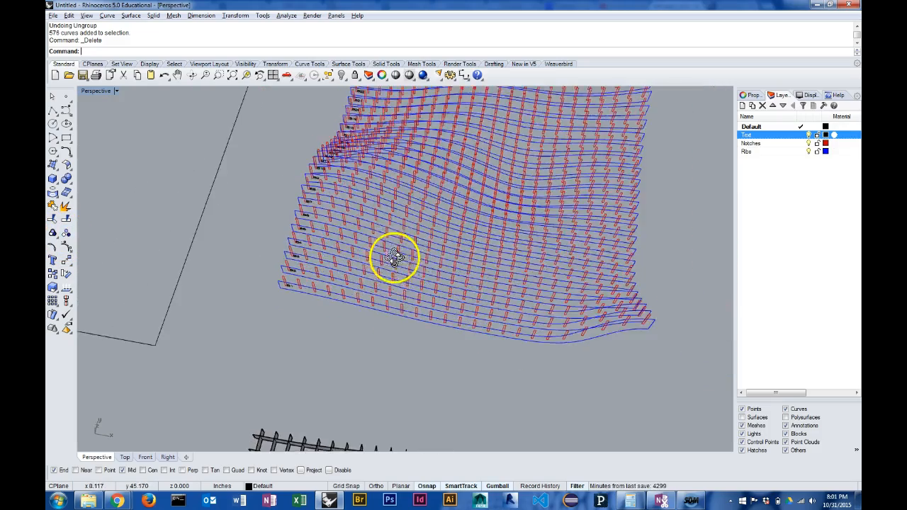
drag(397, 257, 546, 306)
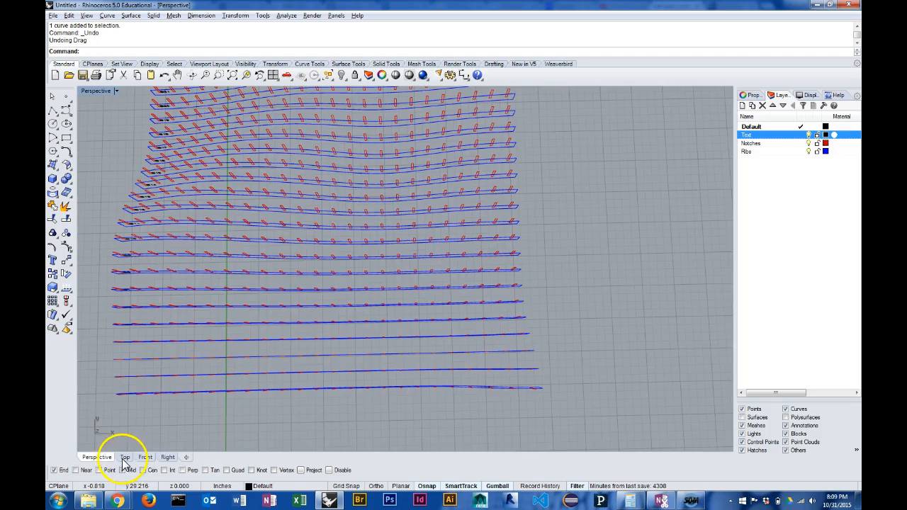
Look straight down at the ribs, then orbit to inspect the grouped rib edge-on.
click(125, 457)
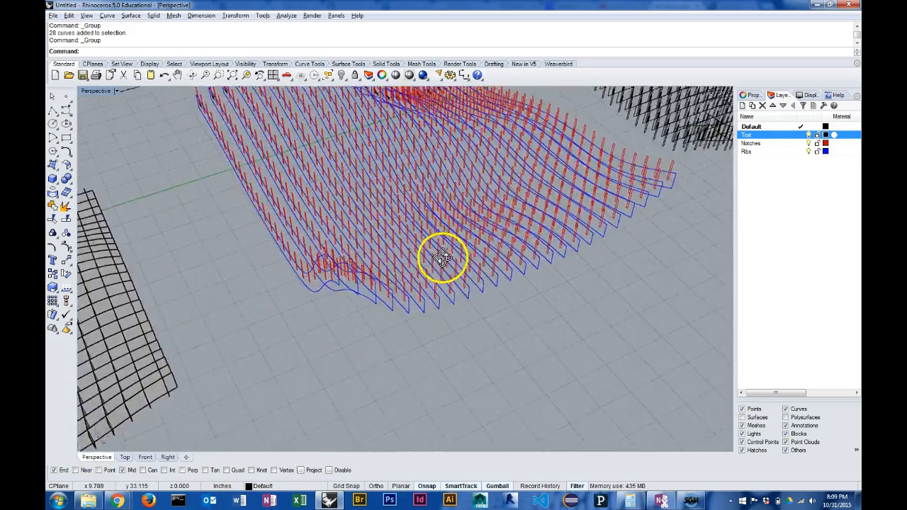
drag(443, 257, 297, 298)
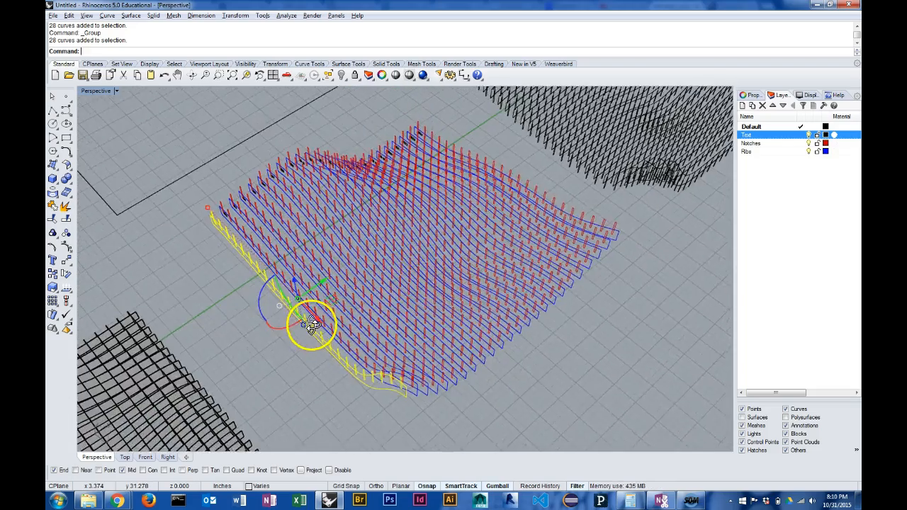
drag(312, 326, 493, 312)
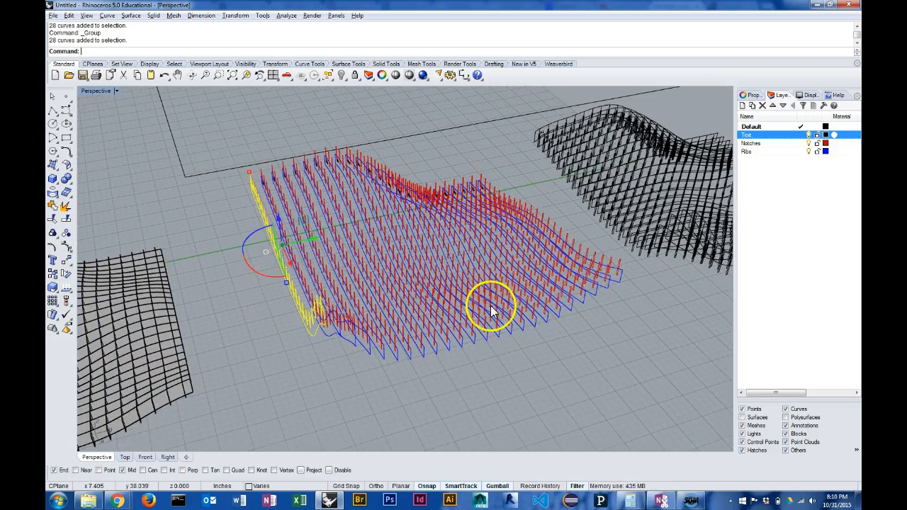
drag(493, 312, 495, 390)
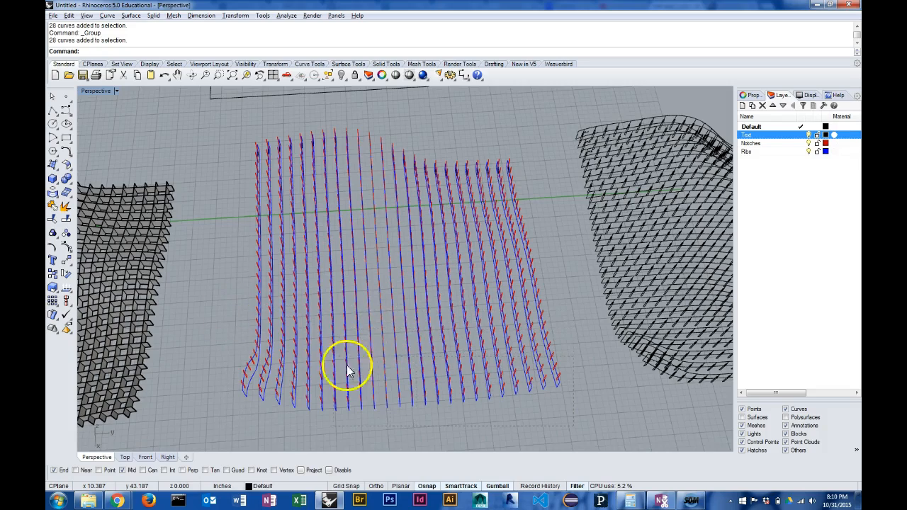
drag(347, 369, 571, 436)
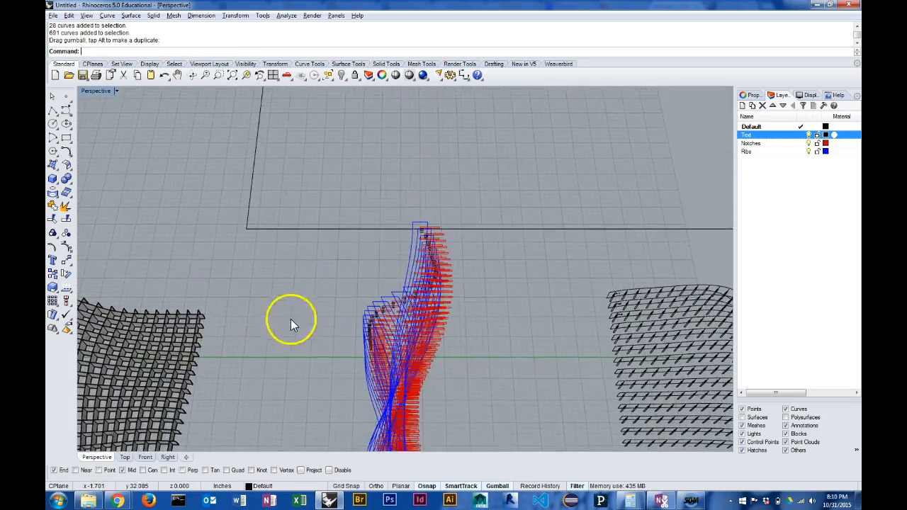
Move a grouped rib from its end point to a flat spot inside the sheet outline.
drag(291, 325, 362, 205)
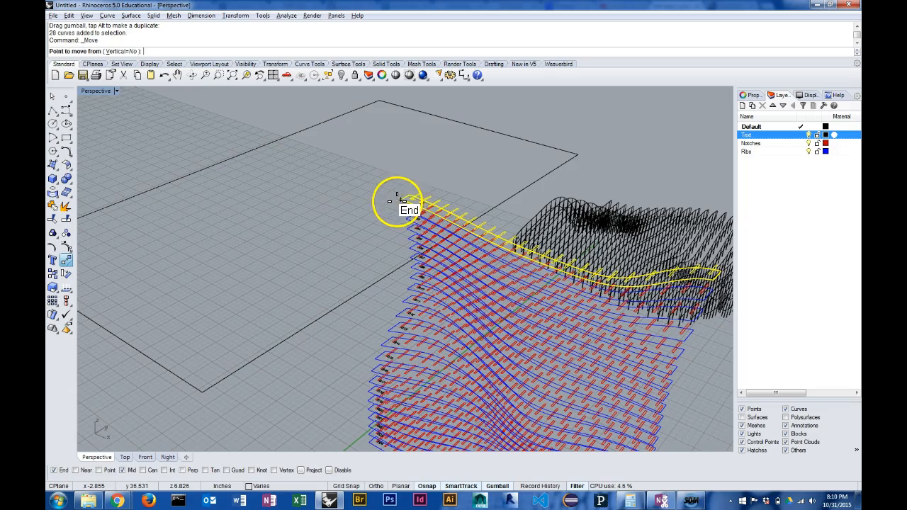
drag(397, 202, 140, 232)
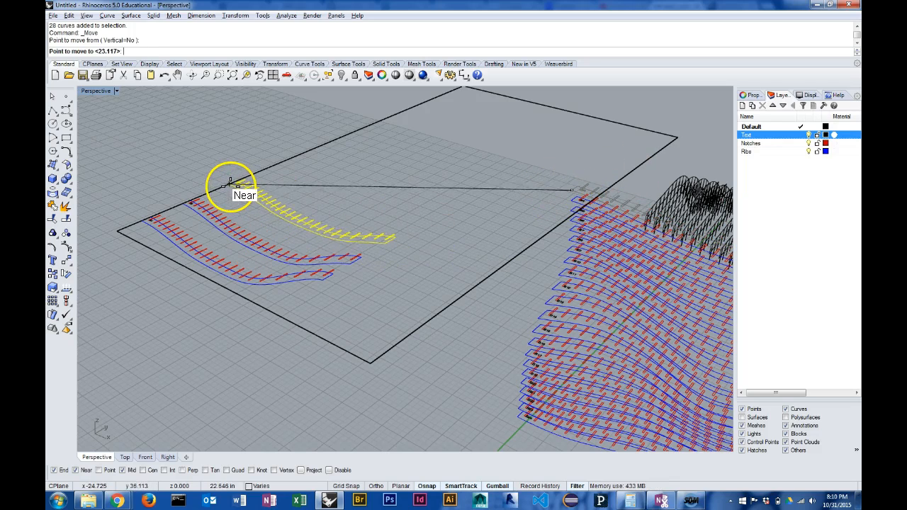
click(401, 220)
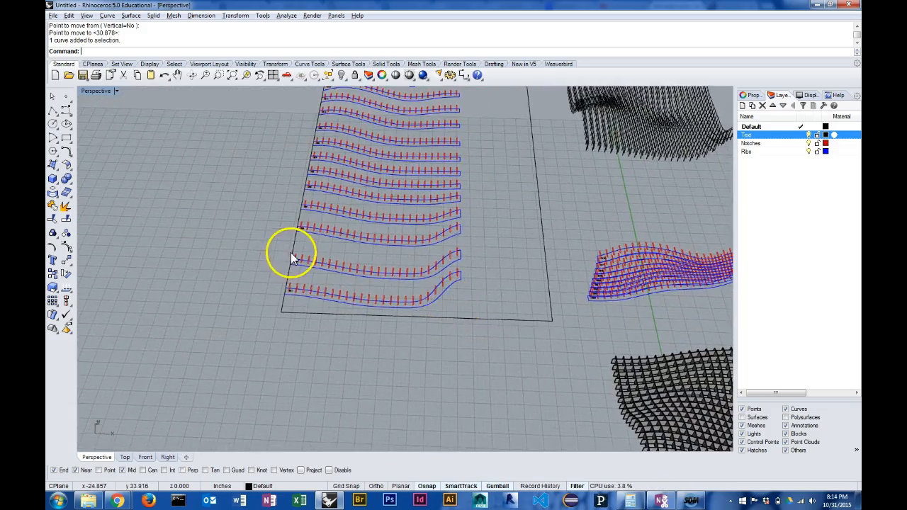
Shift the bottom ribs up tightly beside rib B2, checking spacing from several angles.
drag(291, 255, 358, 277)
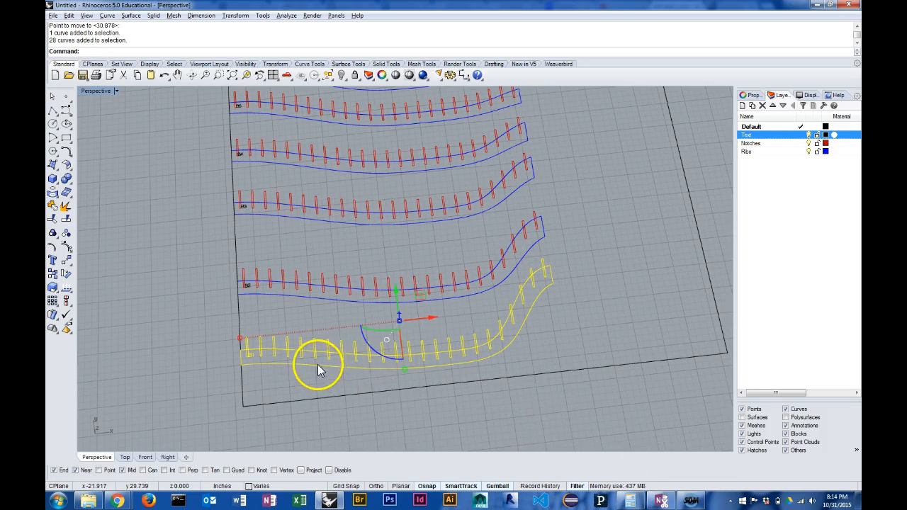
drag(319, 369, 337, 372)
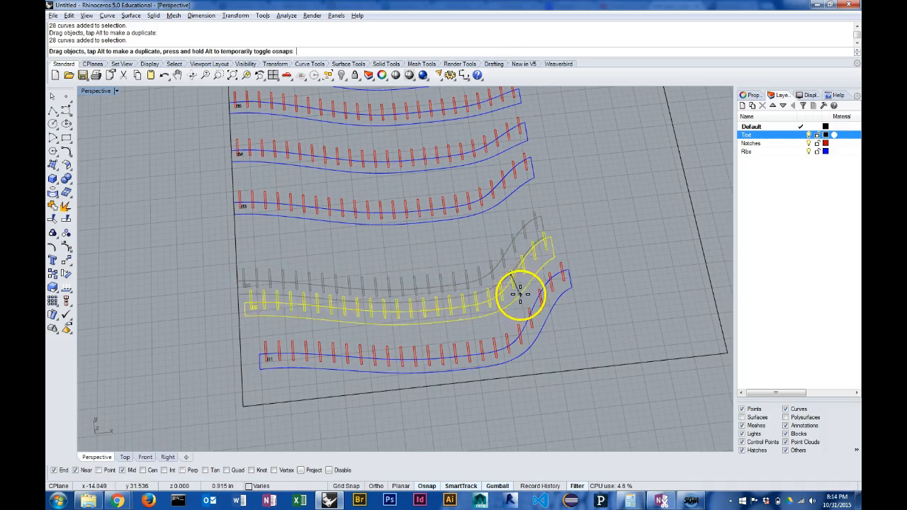
drag(521, 294, 508, 303)
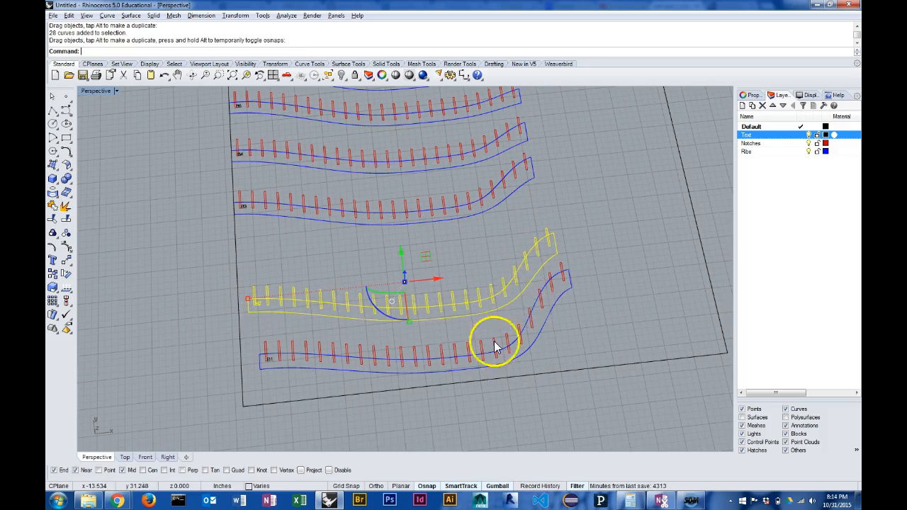
drag(496, 344, 393, 315)
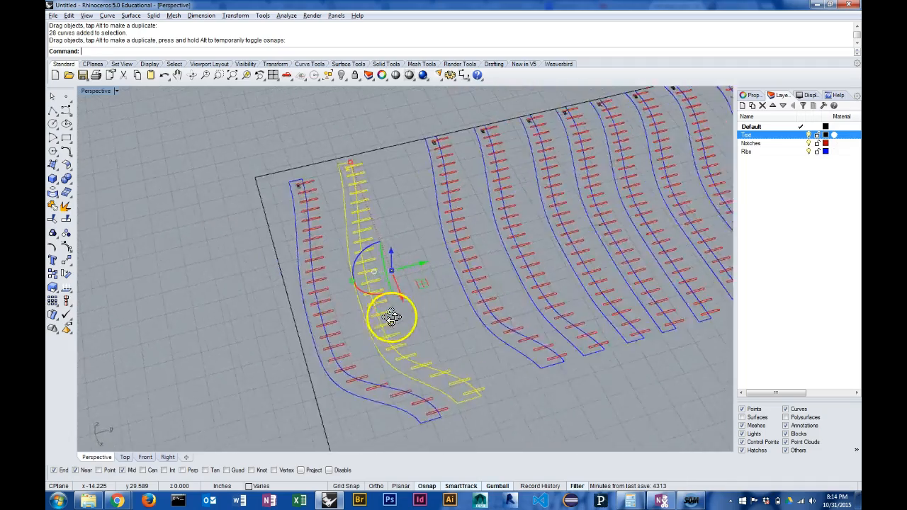
drag(394, 319, 483, 241)
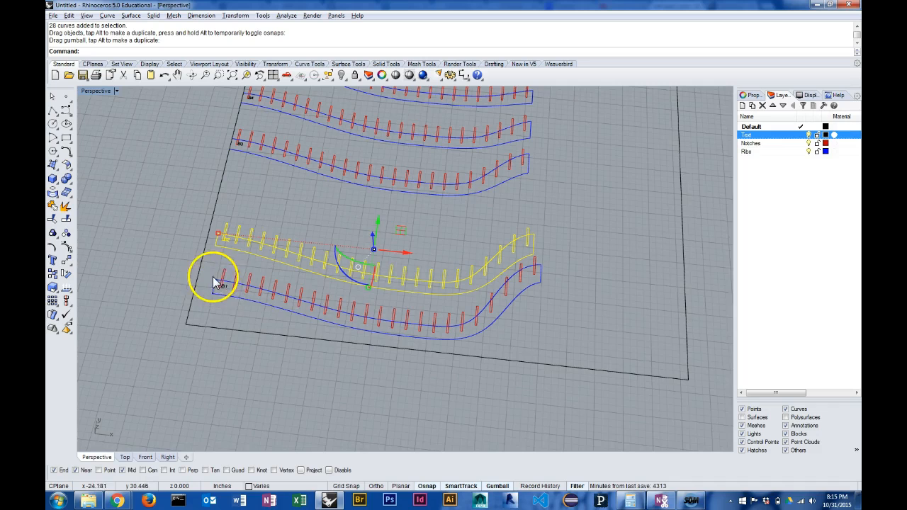
mouse_move(607, 326)
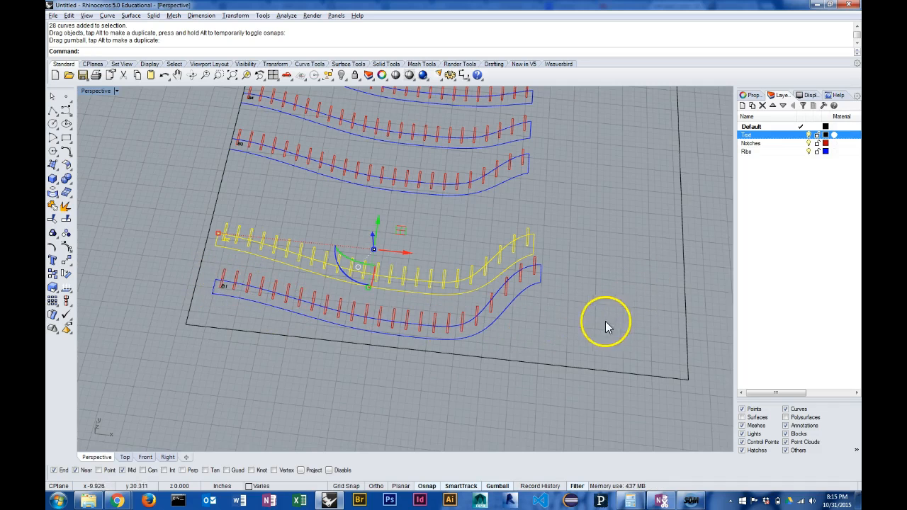
drag(606, 326, 513, 293)
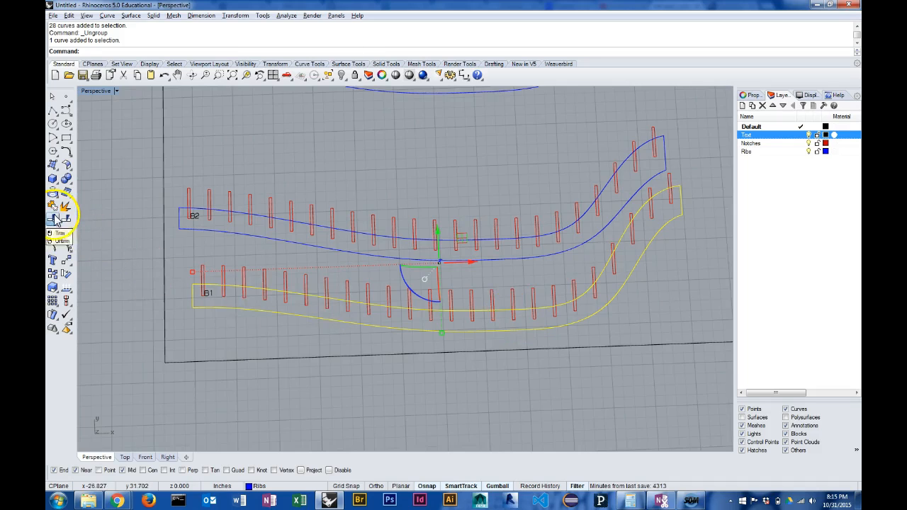
Run Trim with rib B1's outline as the cutting edge for its overhanging notches.
click(52, 218)
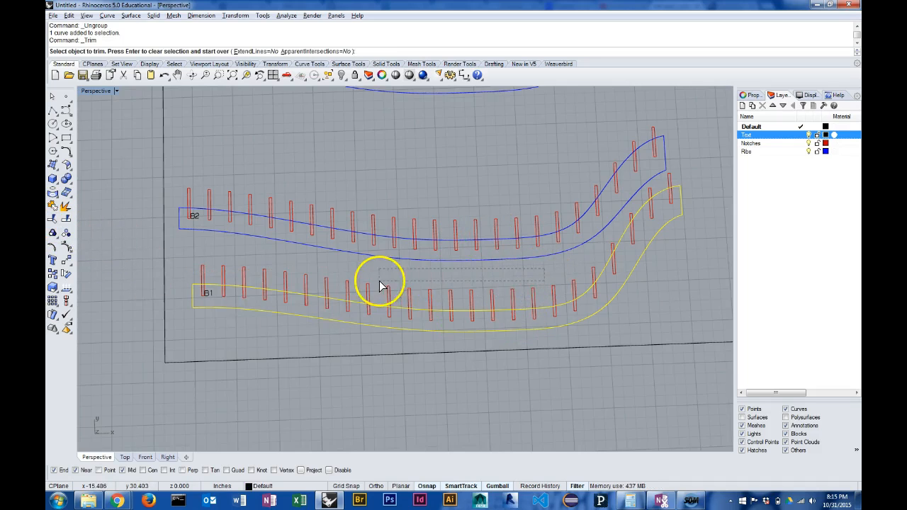
click(379, 286)
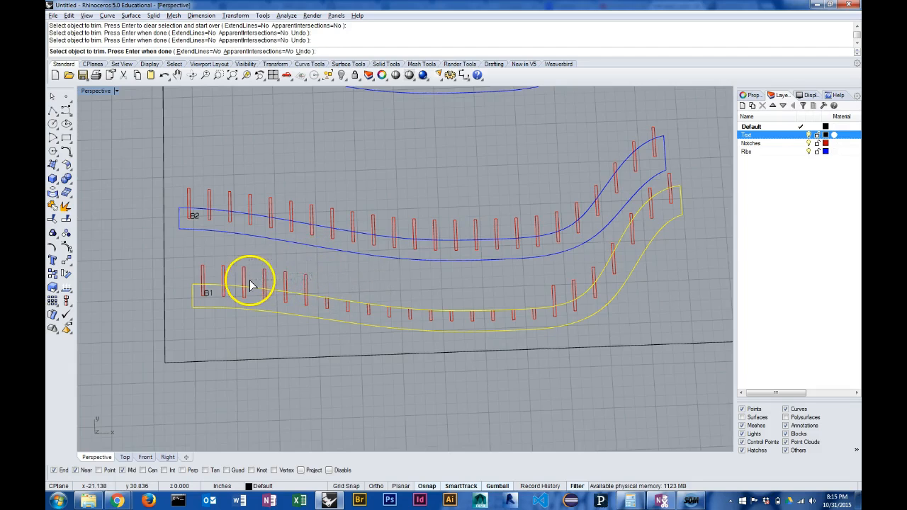
mouse_move(188, 278)
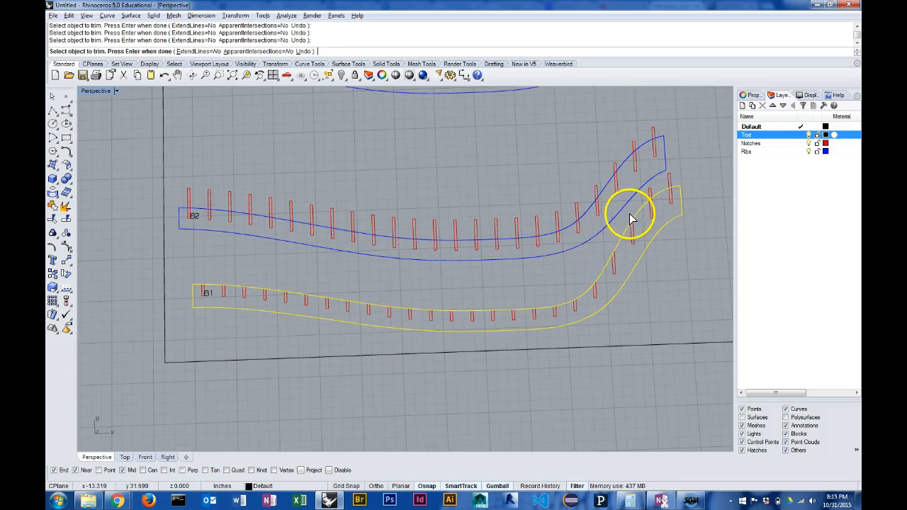
mouse_move(670, 282)
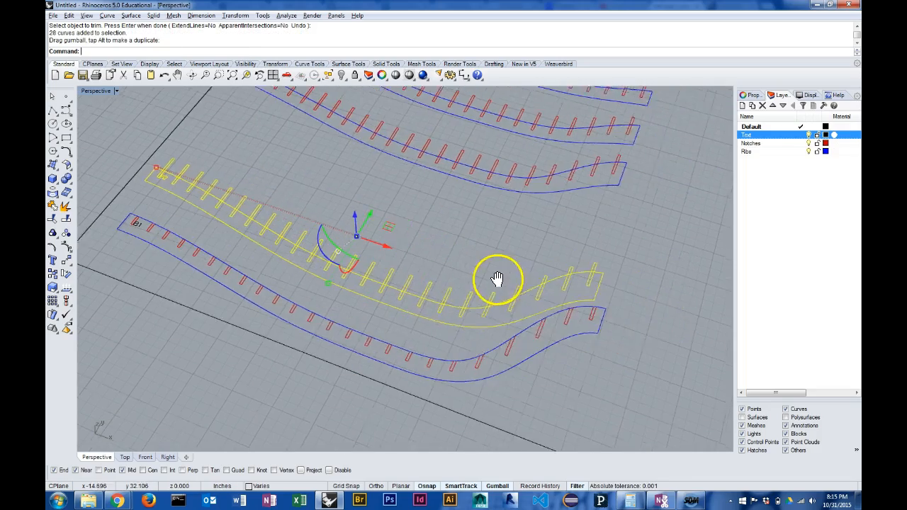
Push the rib against neighbouring rib B2, then view the whole sheet layout.
drag(496, 276, 491, 274)
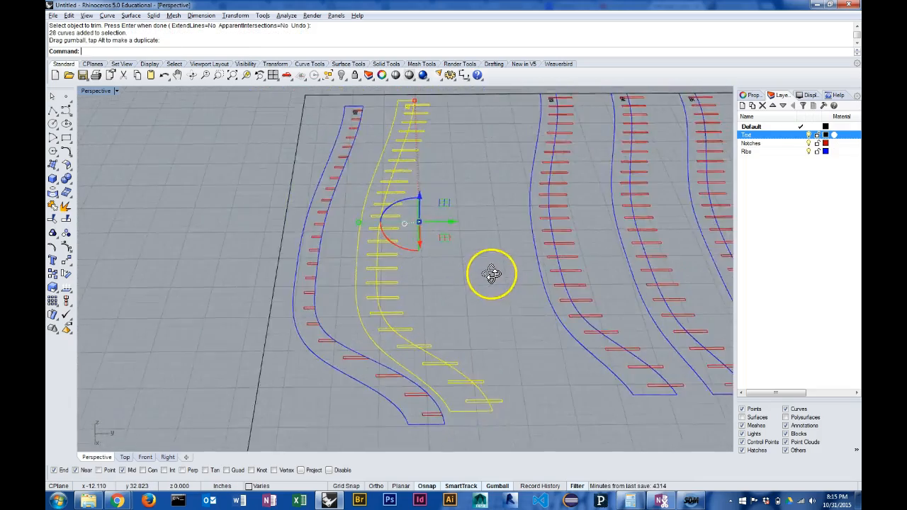
drag(491, 275, 487, 266)
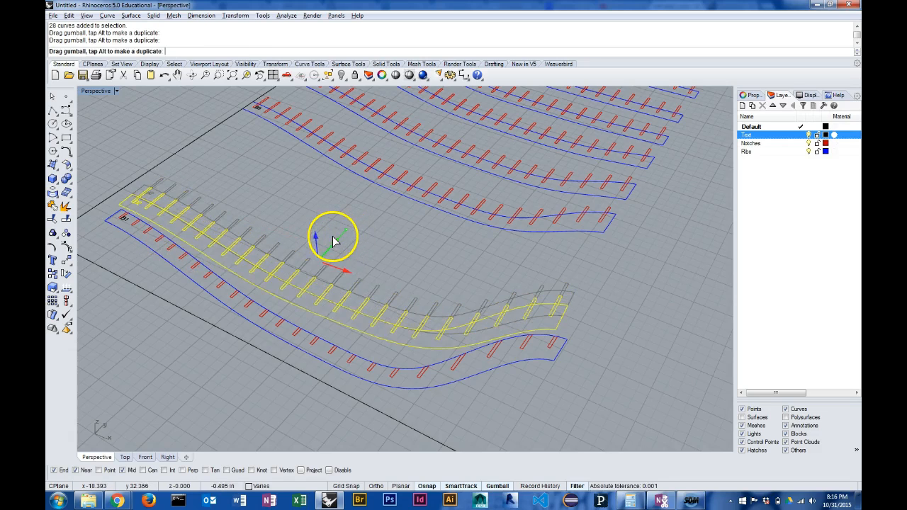
drag(333, 234, 403, 163)
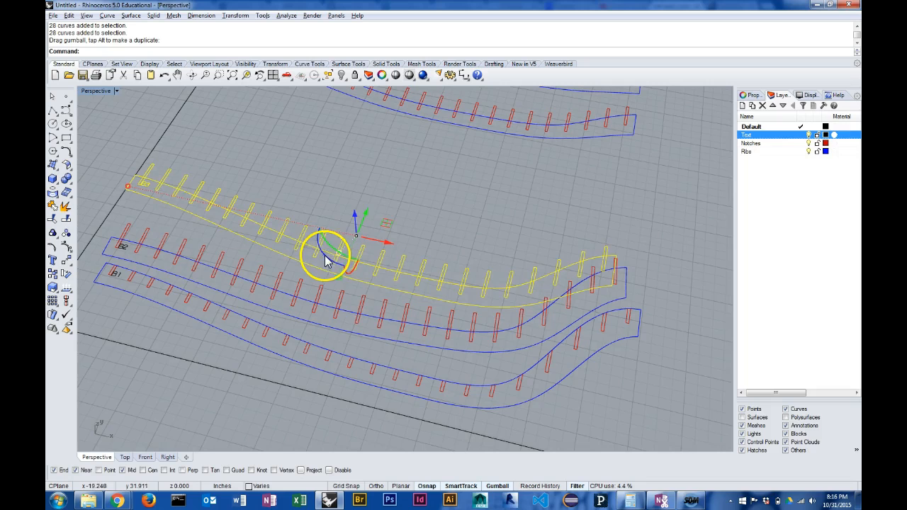
drag(340, 252, 337, 255)
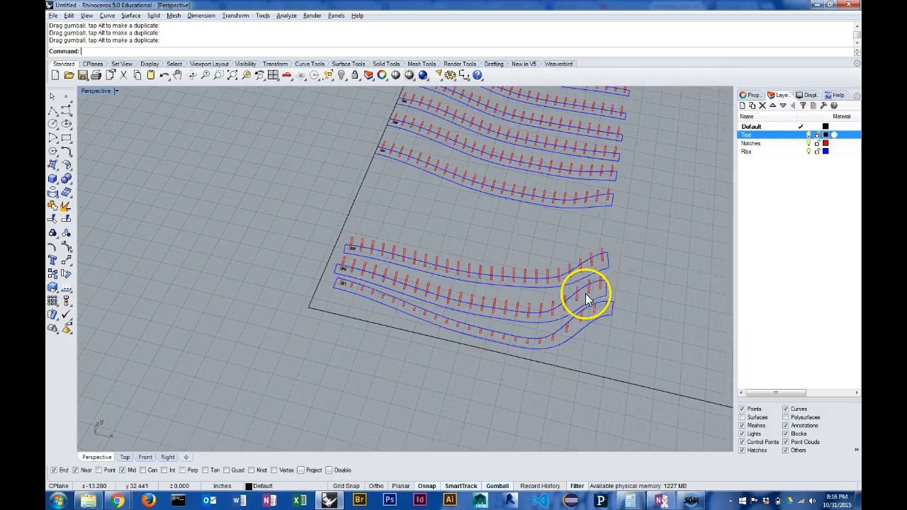
drag(585, 294, 445, 297)
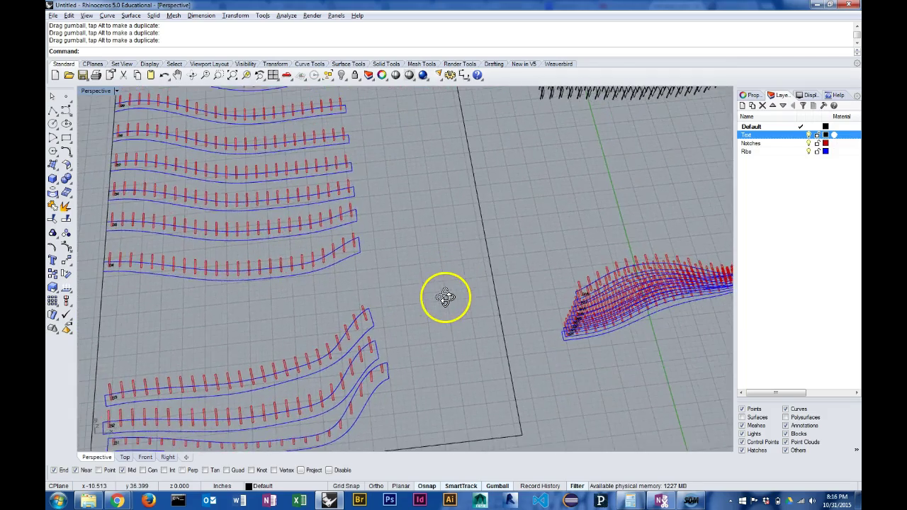